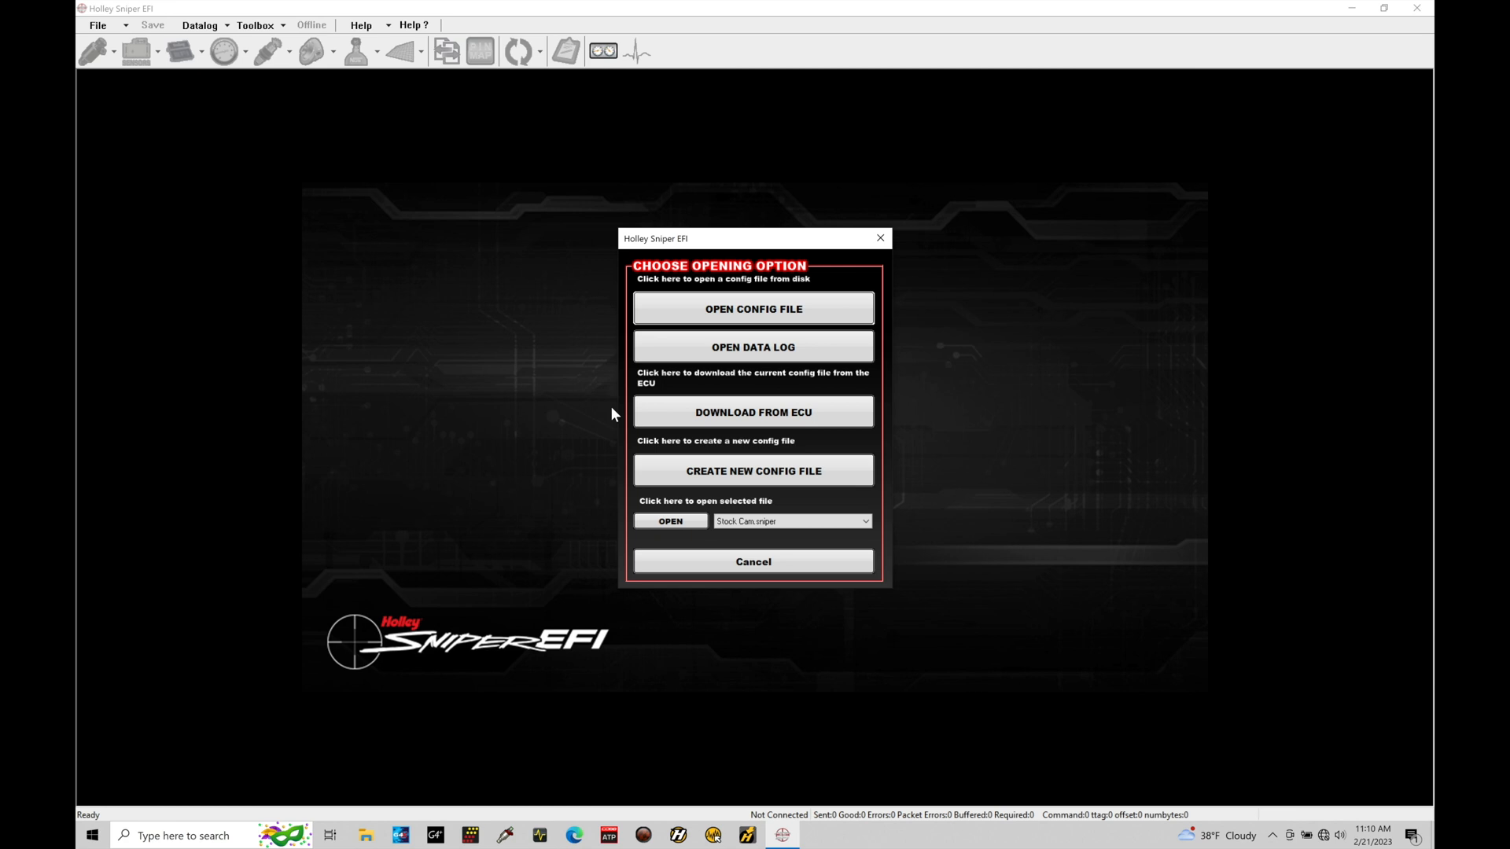
mouse_move(751, 400)
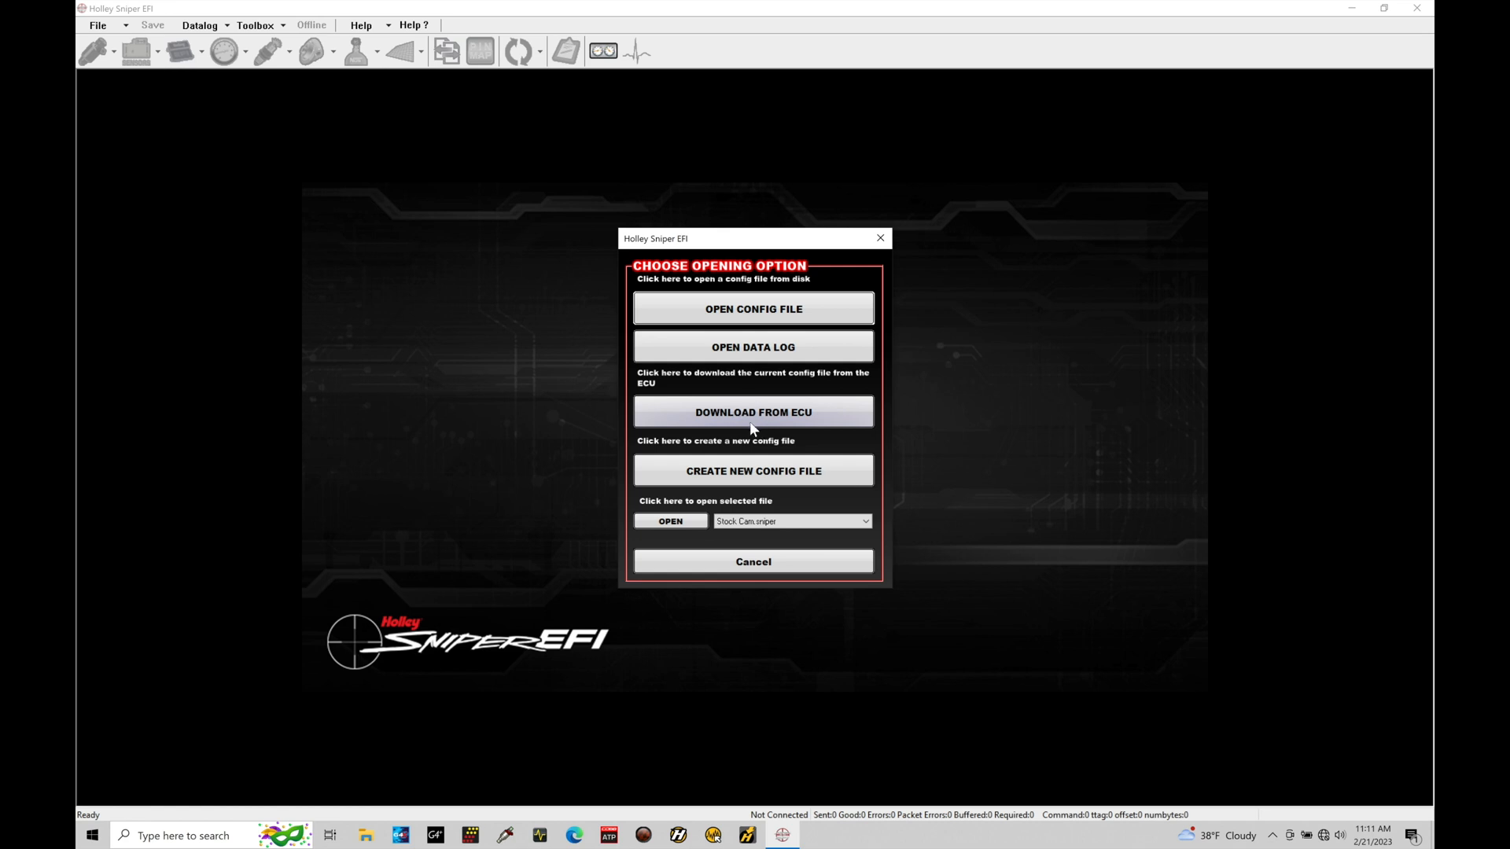
mouse_move(754, 308)
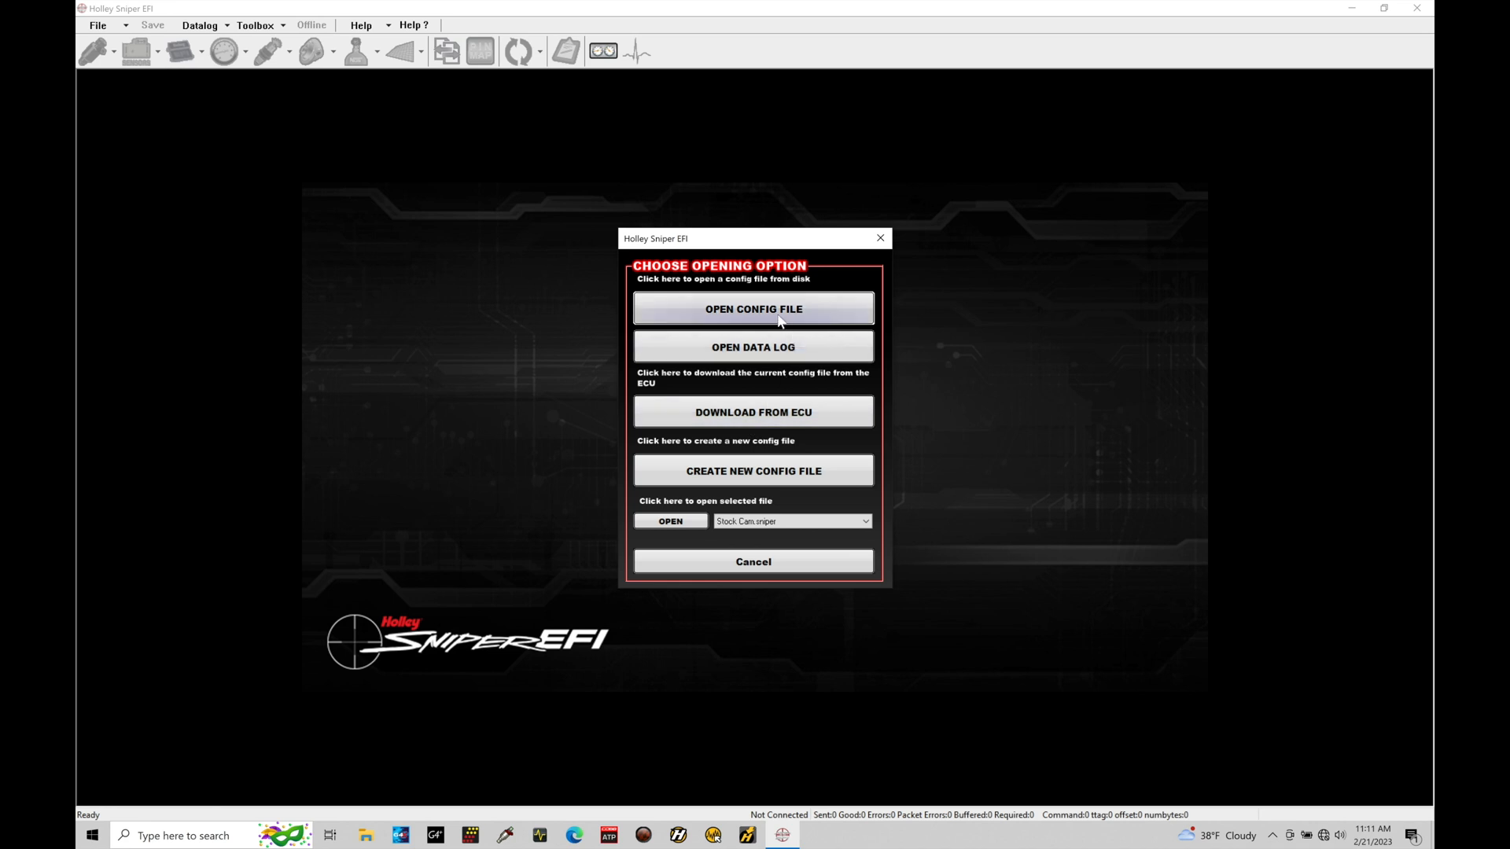
mouse_move(761, 322)
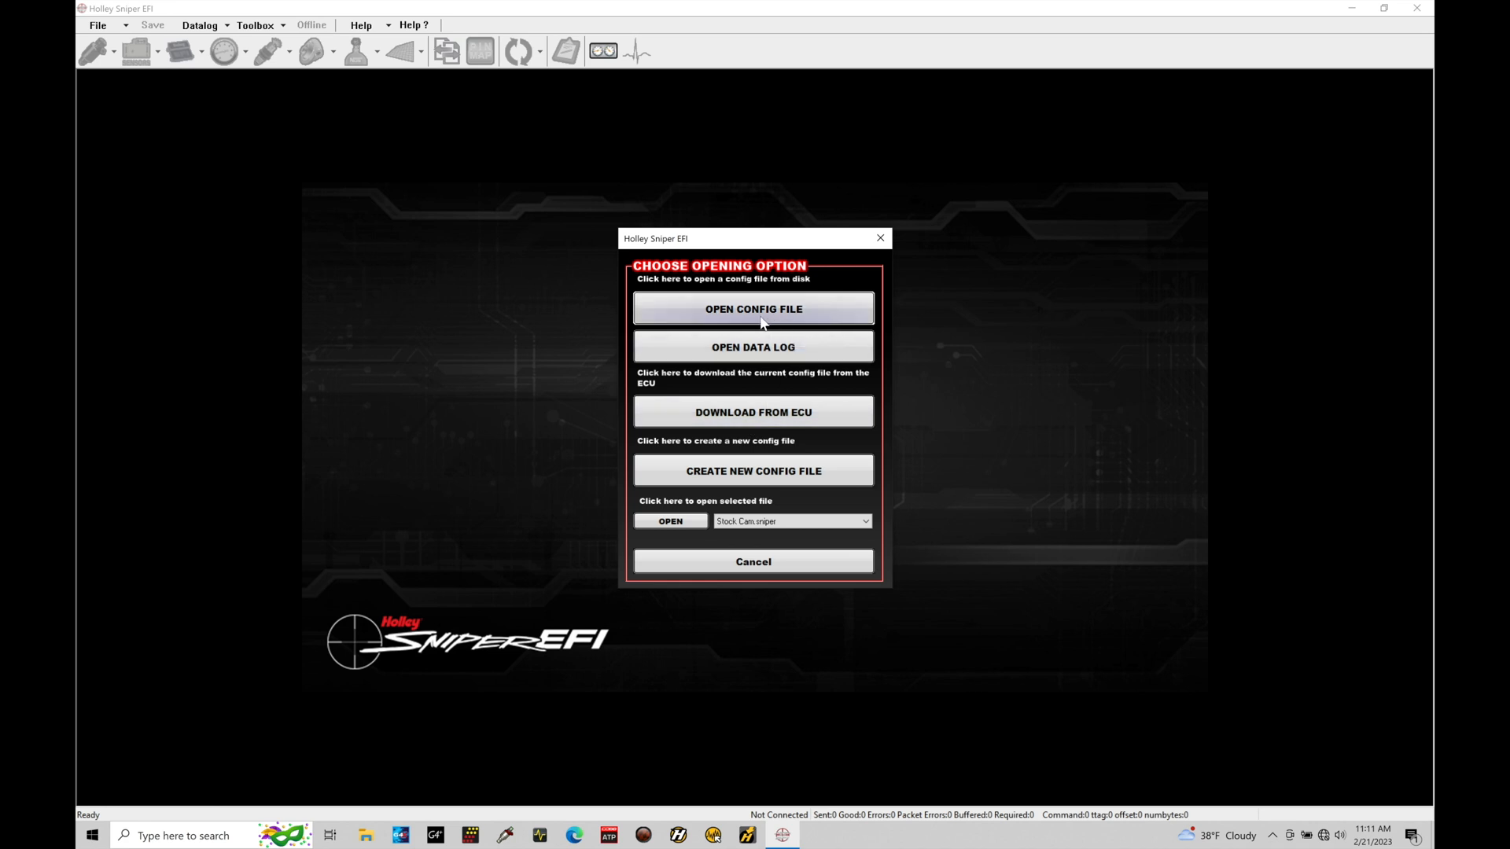
mouse_move(753, 346)
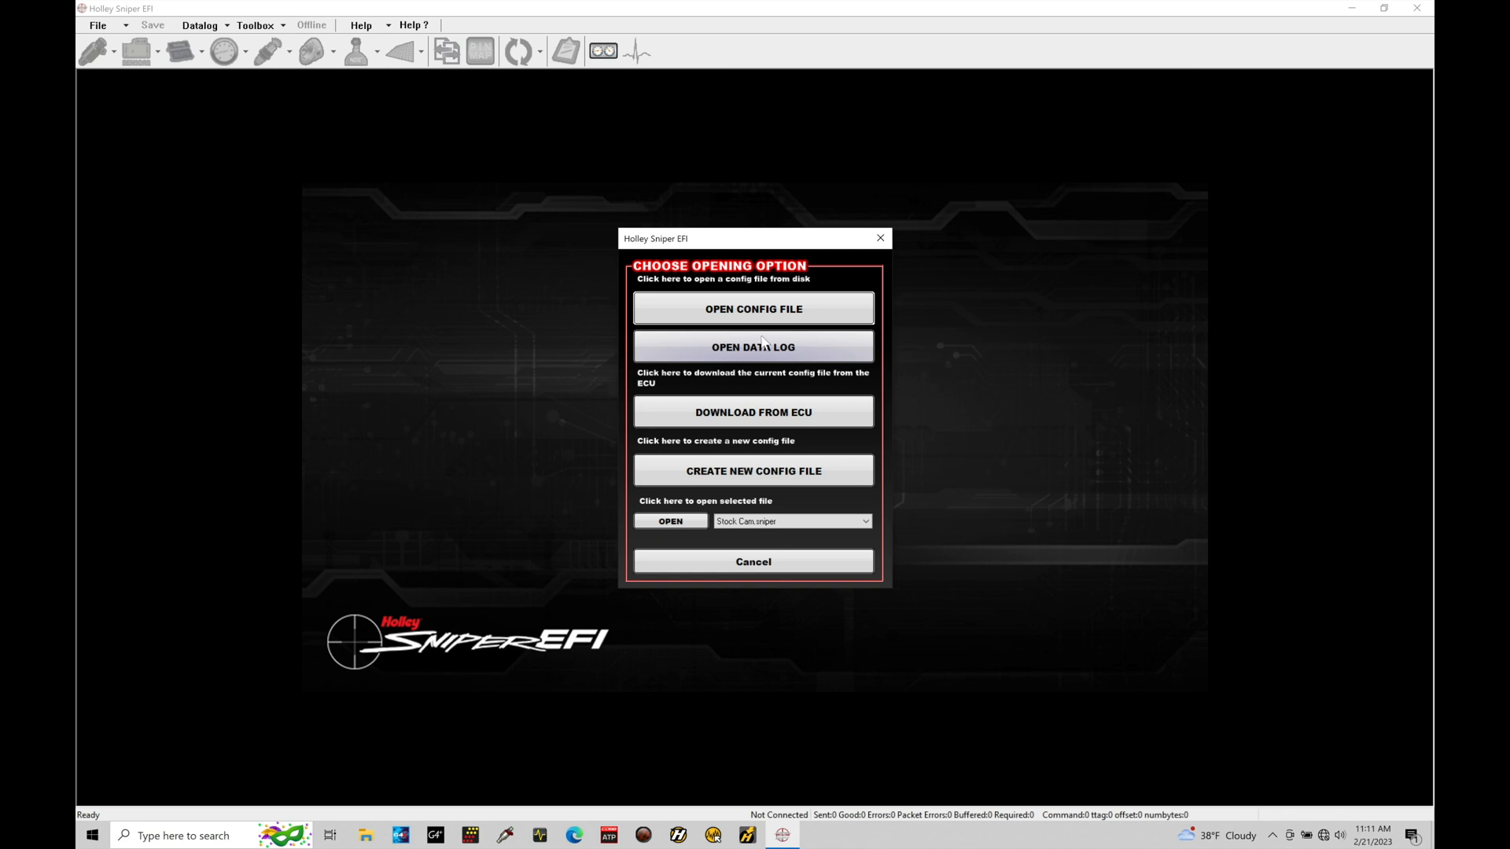
mouse_move(758, 364)
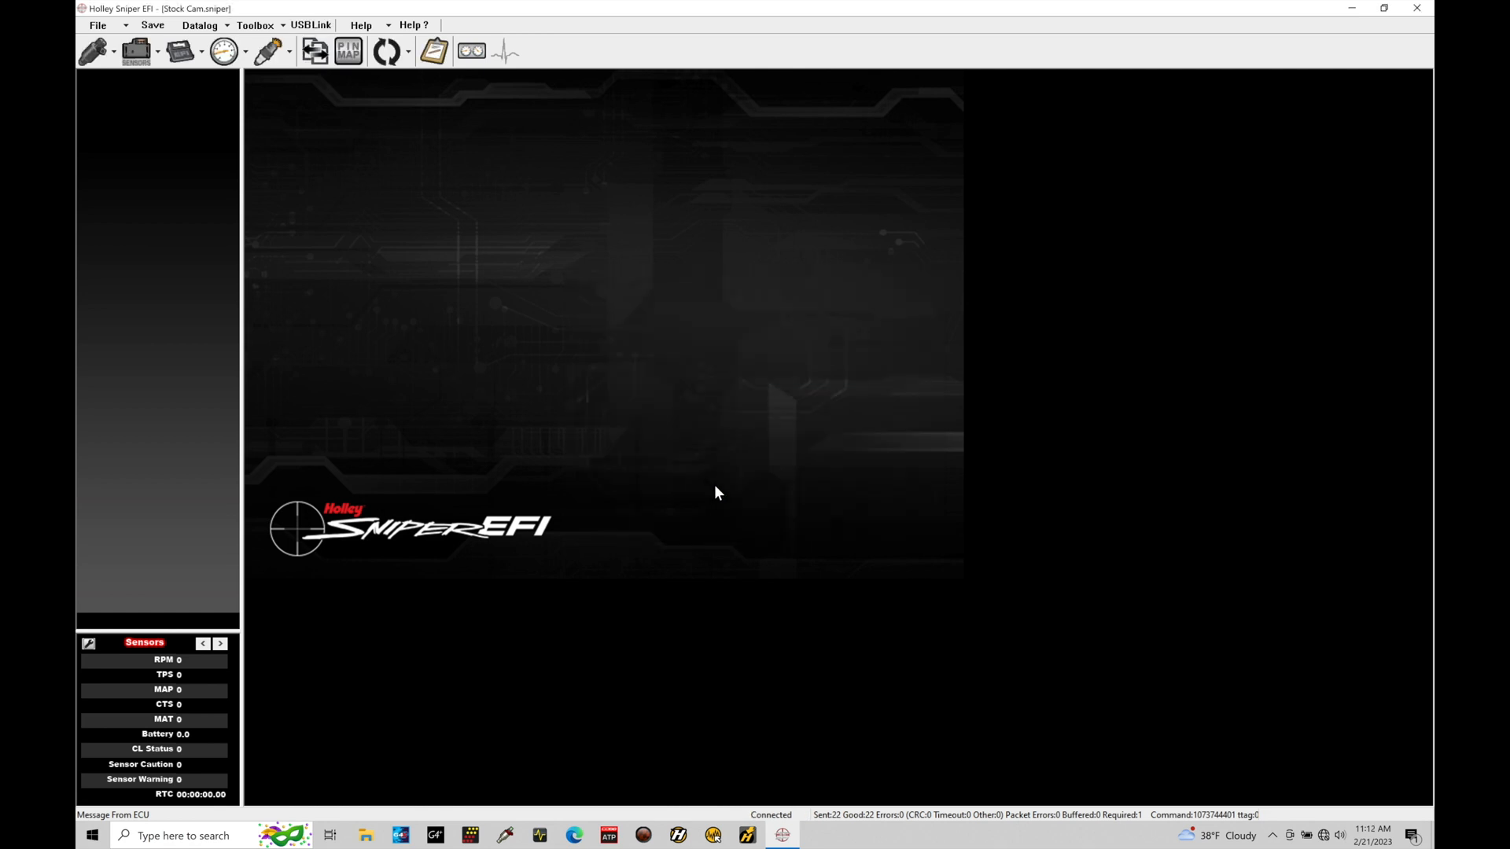
mouse_move(393, 175)
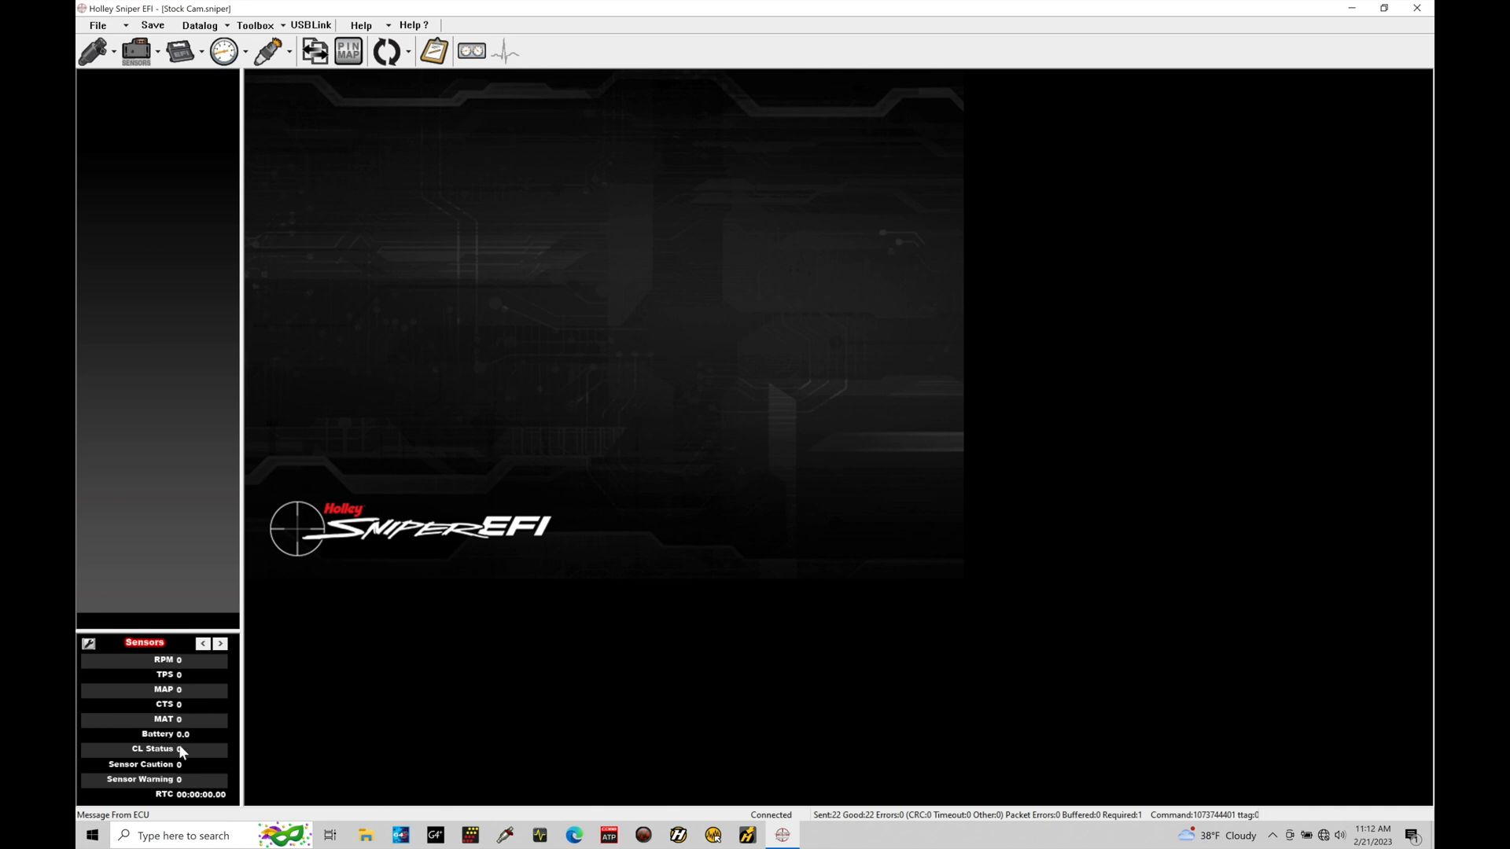
click(220, 643)
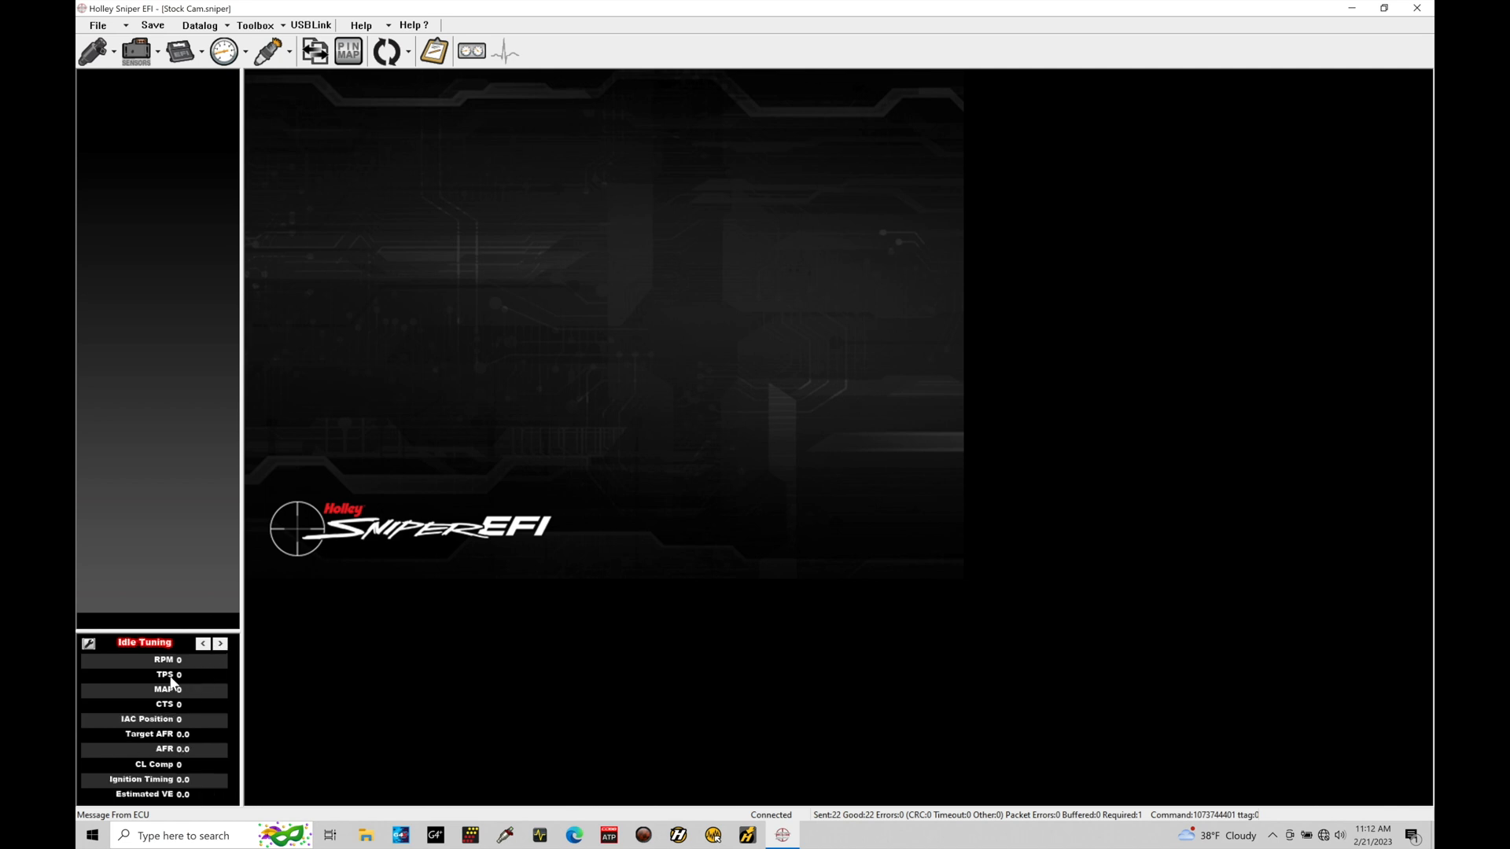
click(220, 644)
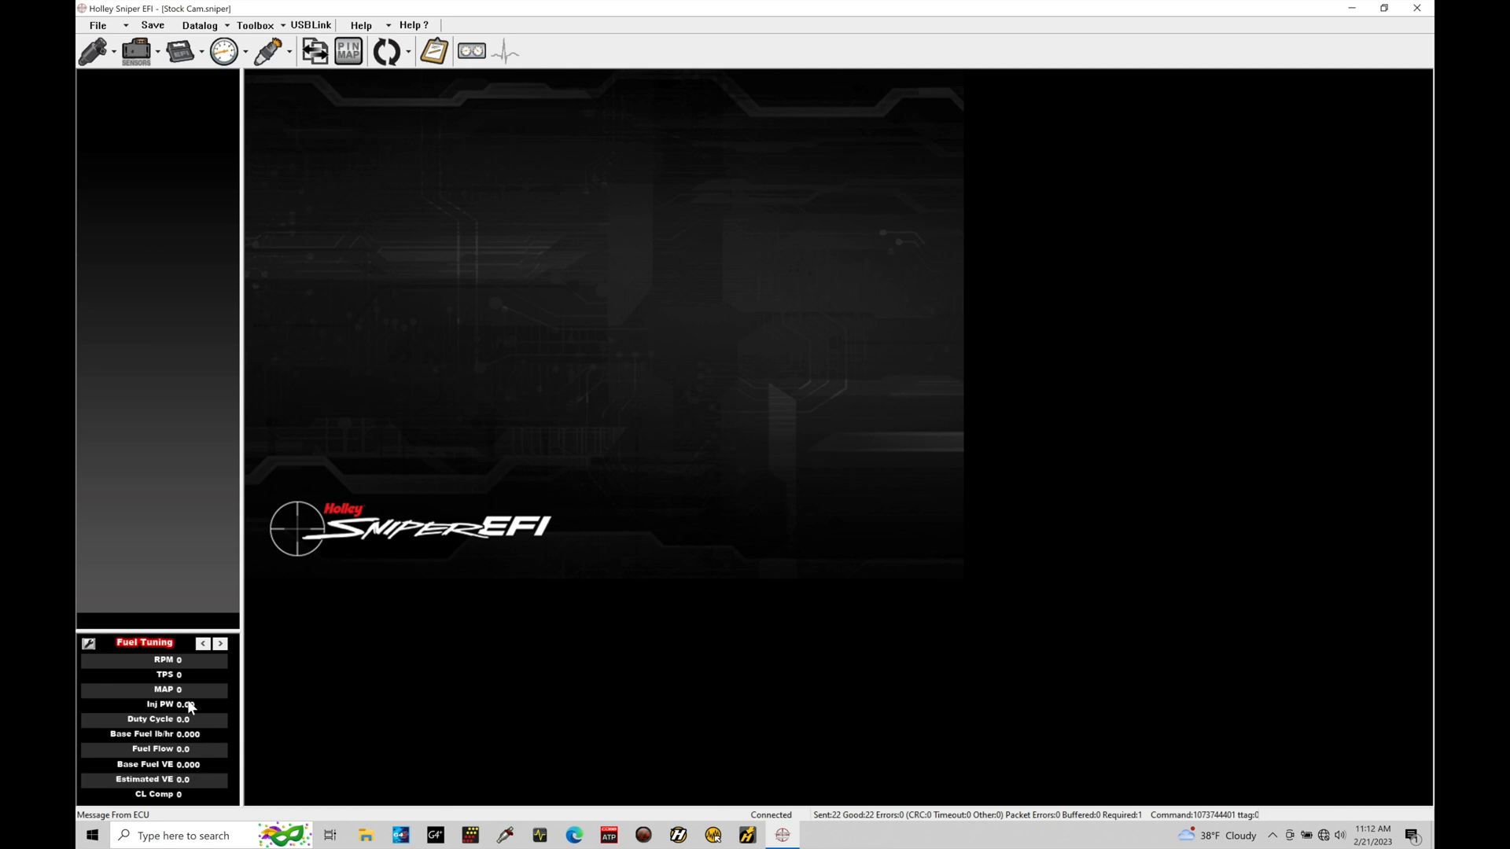
click(203, 644)
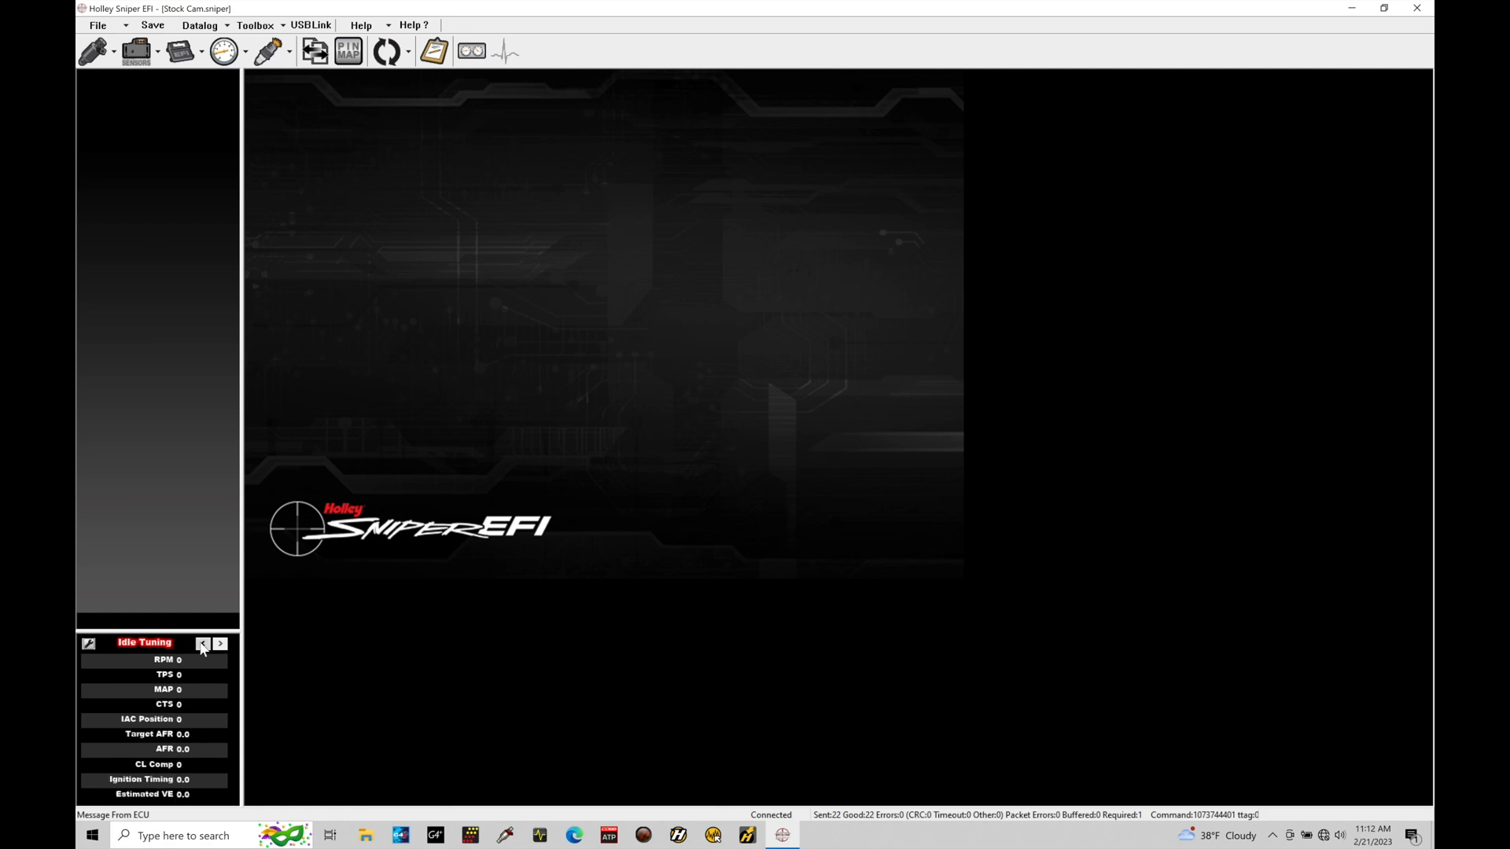
click(203, 644)
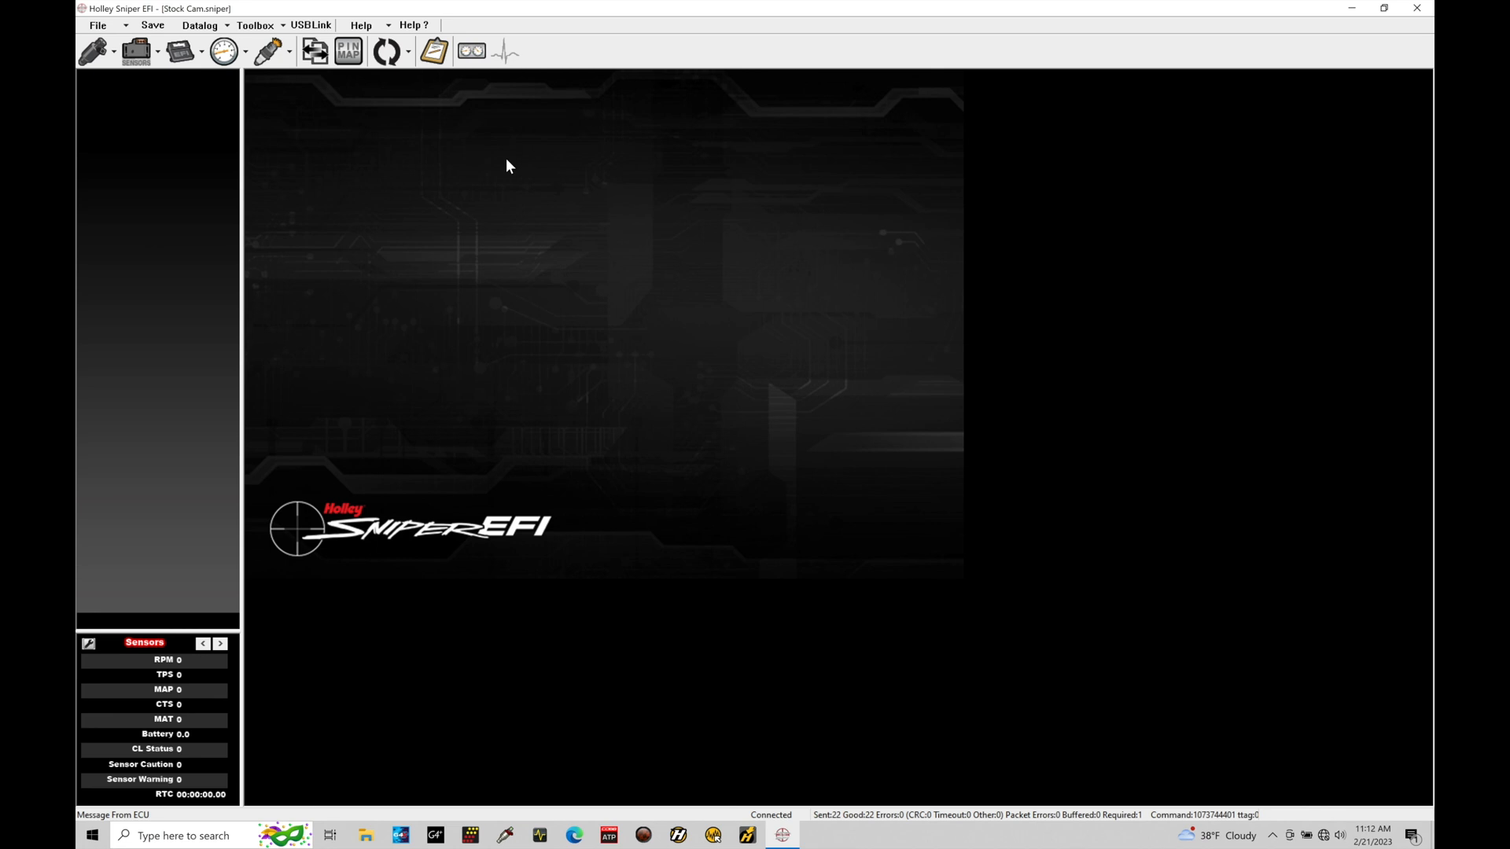
mouse_move(350, 172)
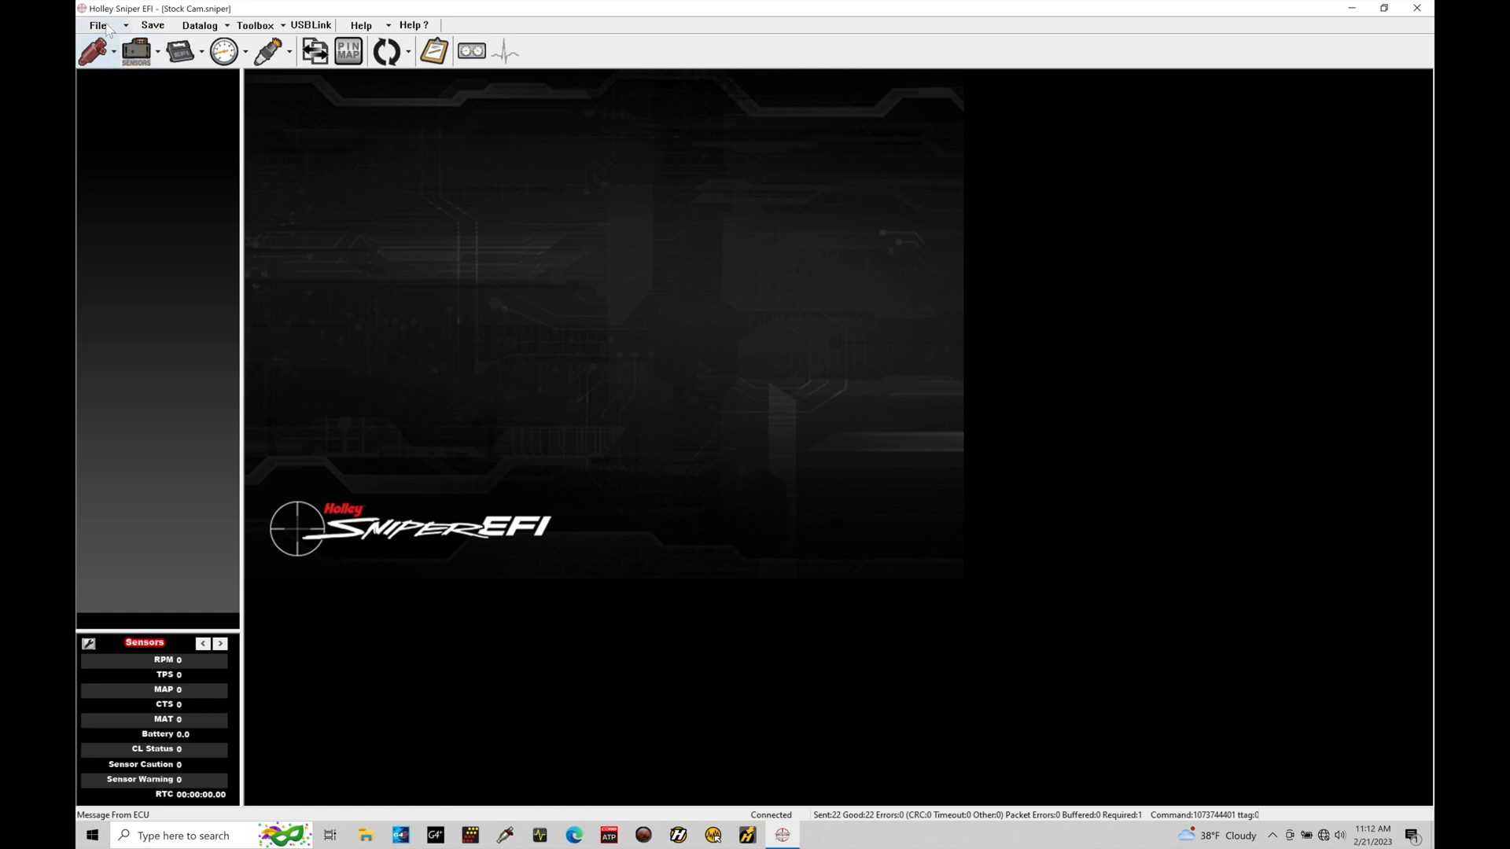
- Save the configuration as Stock Cam in the 67 Camaro EPA config folder via Save Config As
click(97, 25)
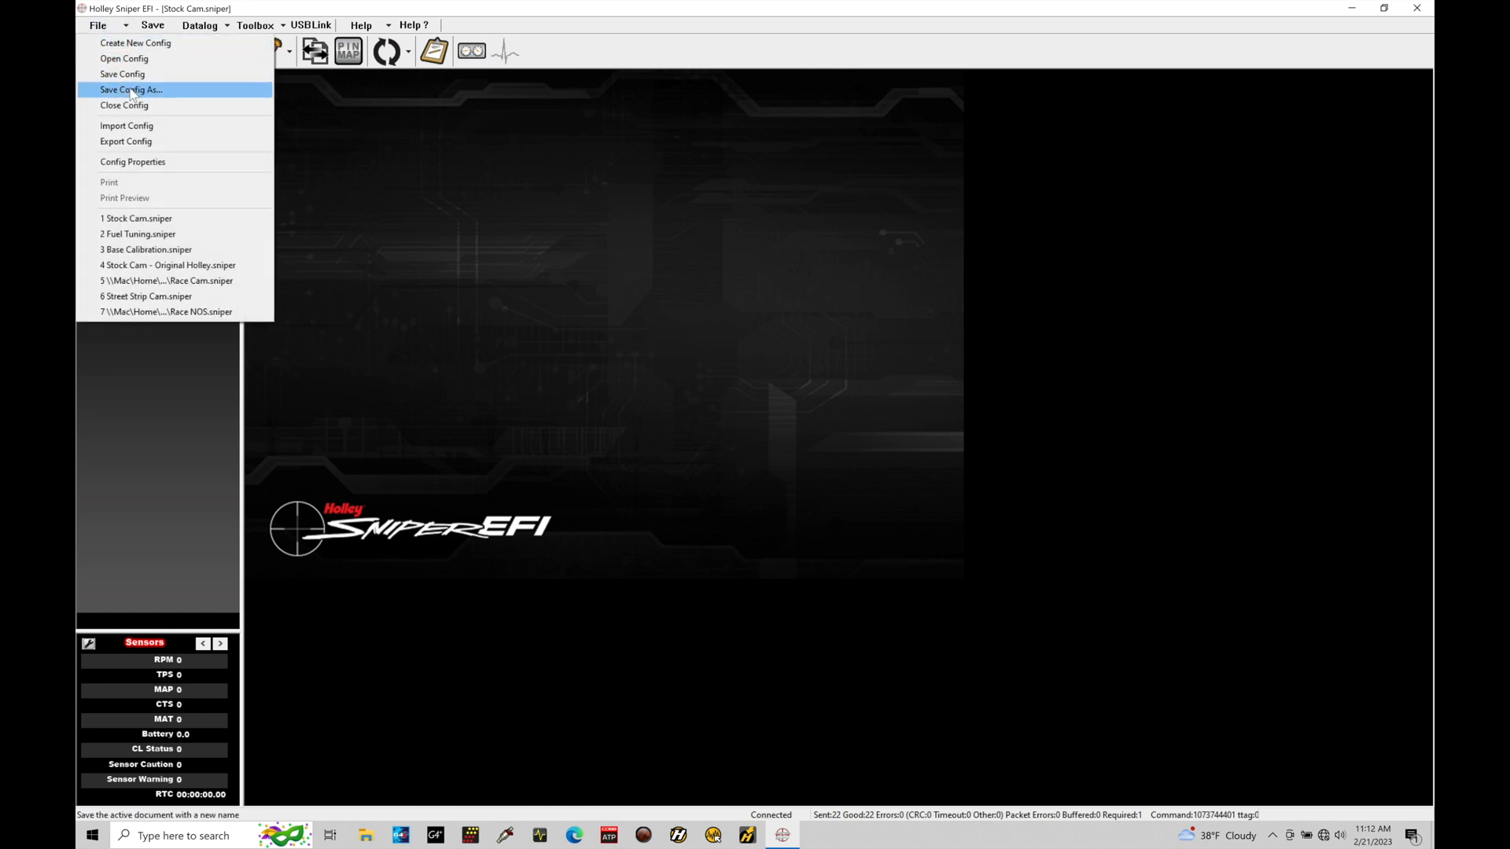
click(130, 90)
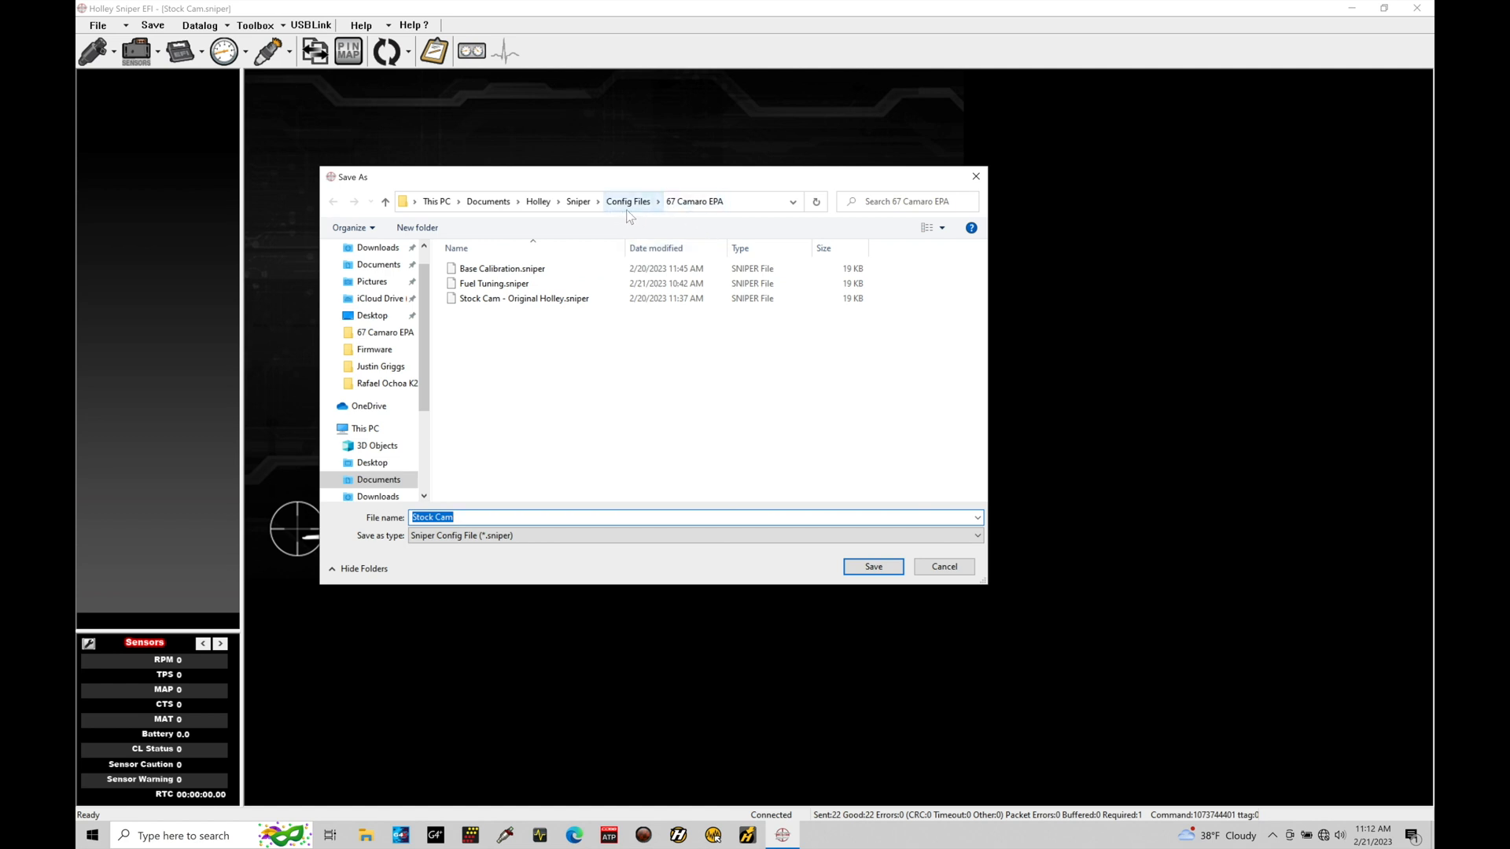
mouse_move(522, 467)
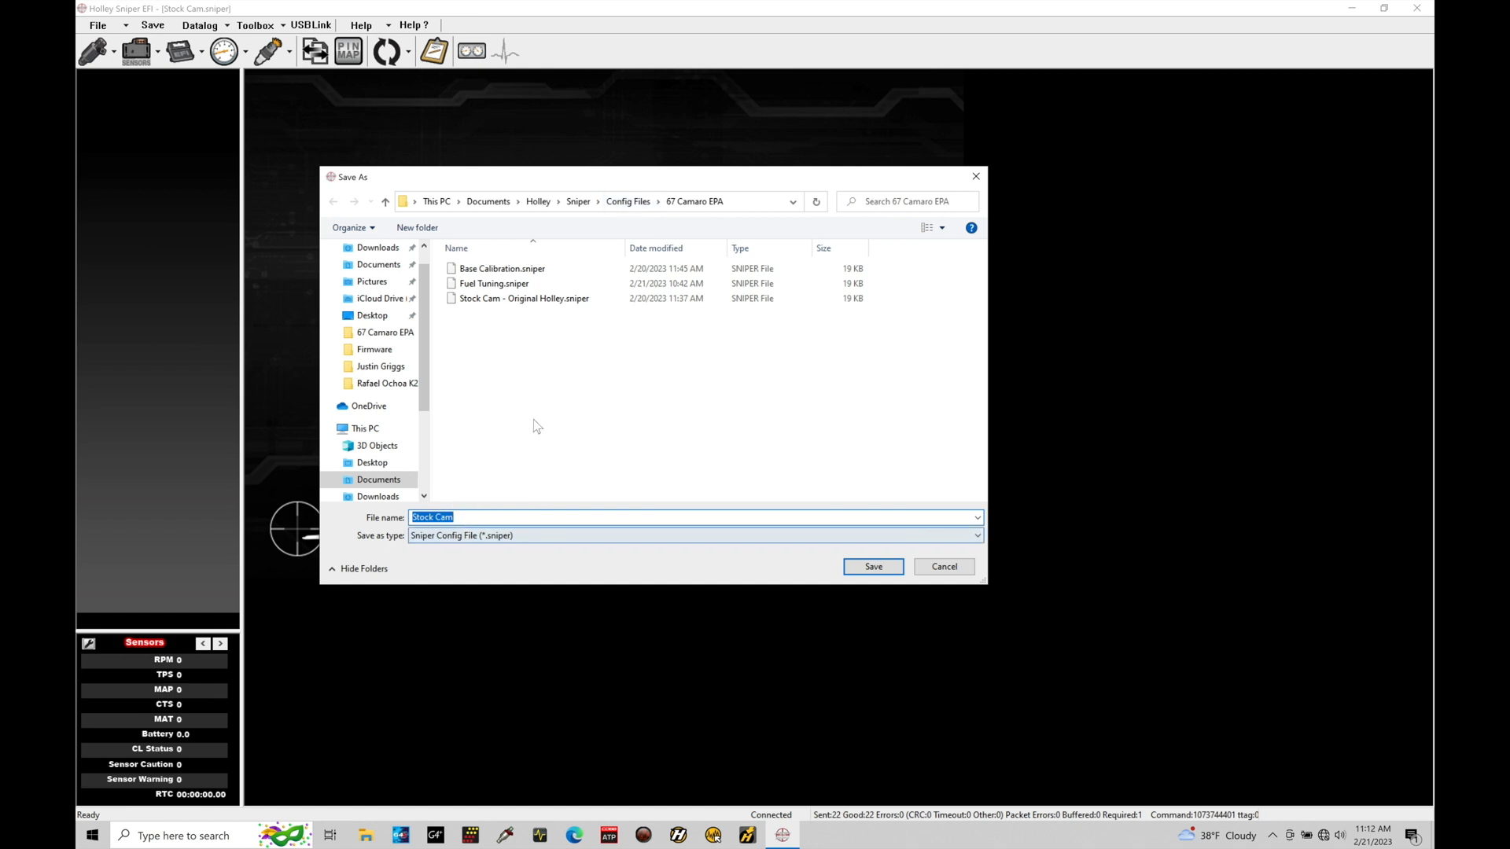
click(871, 566)
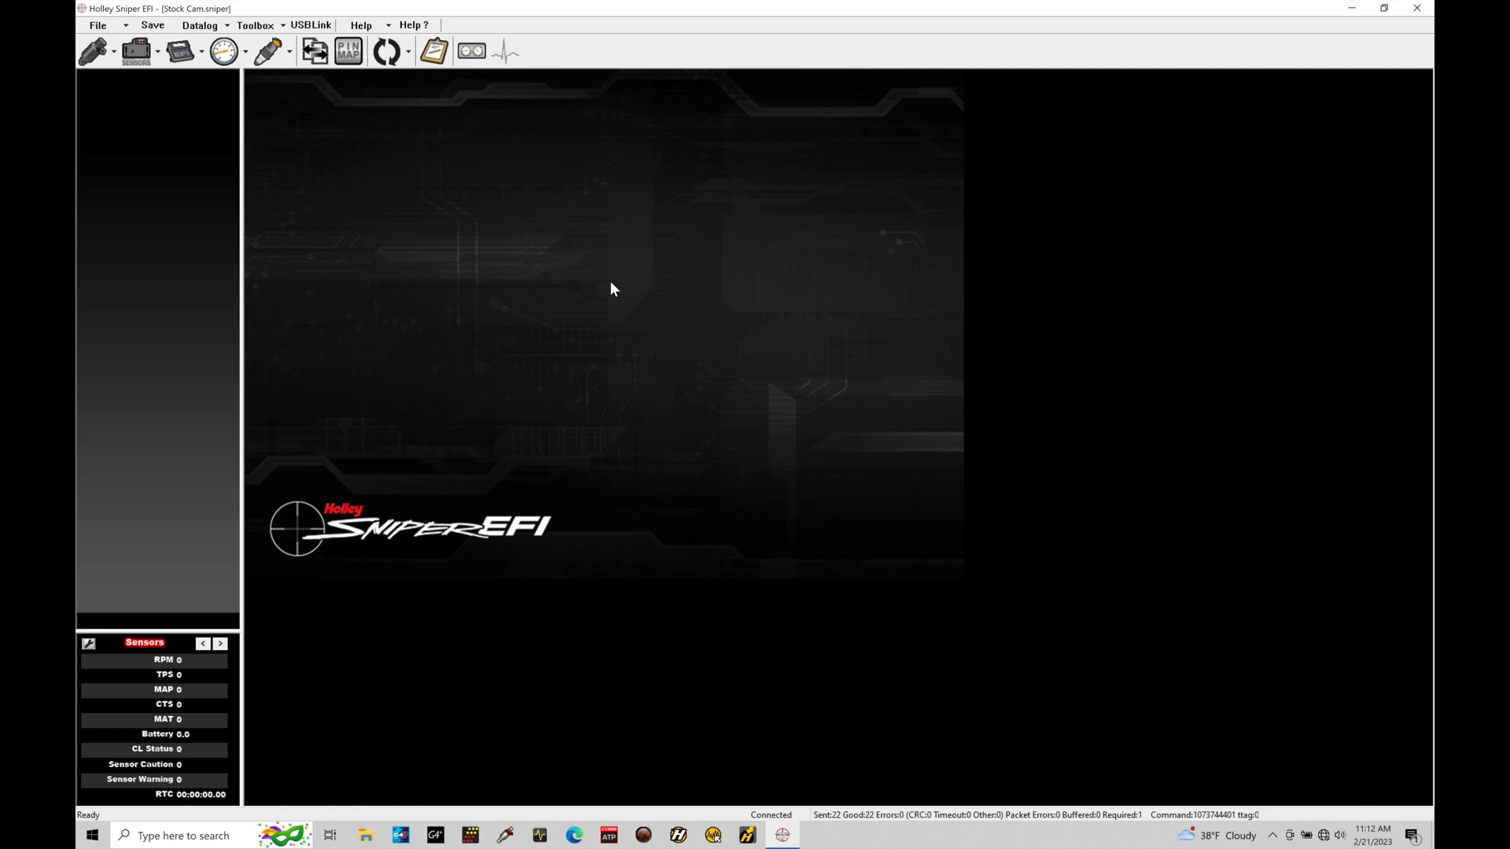
mouse_move(443, 129)
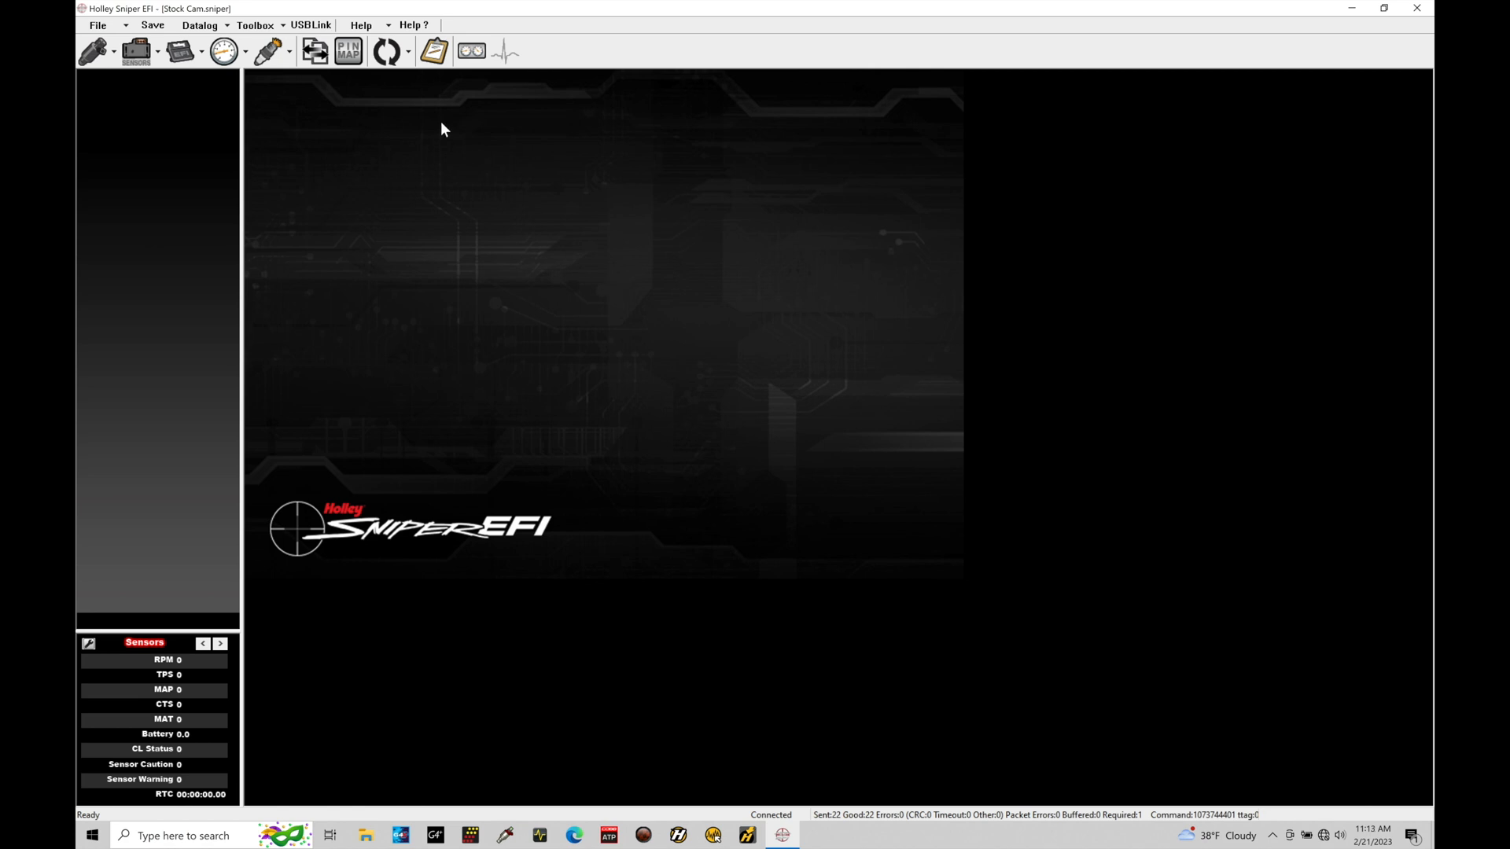
mouse_move(323, 305)
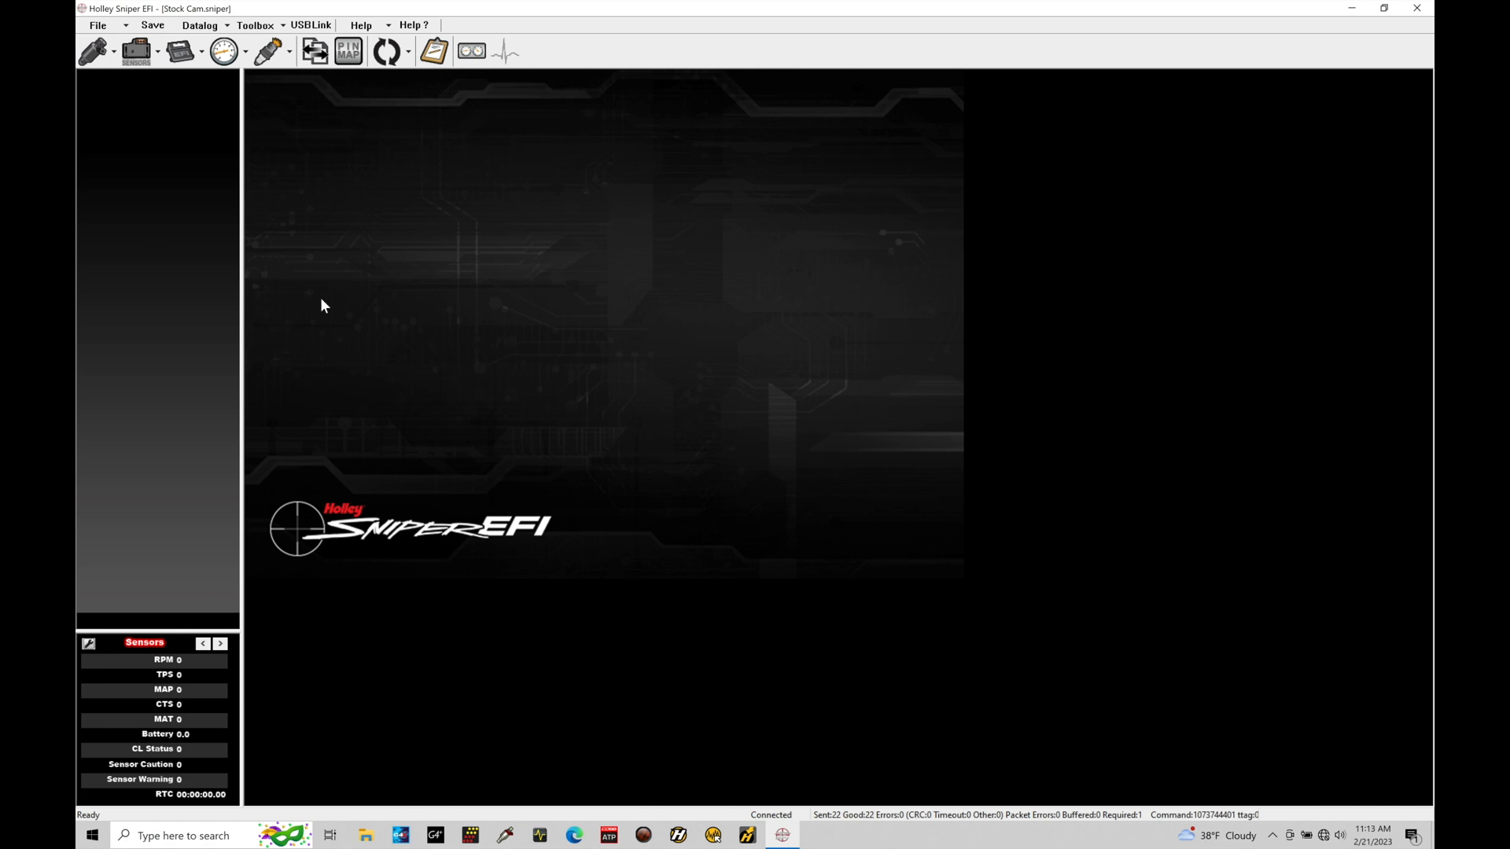
mouse_move(289, 182)
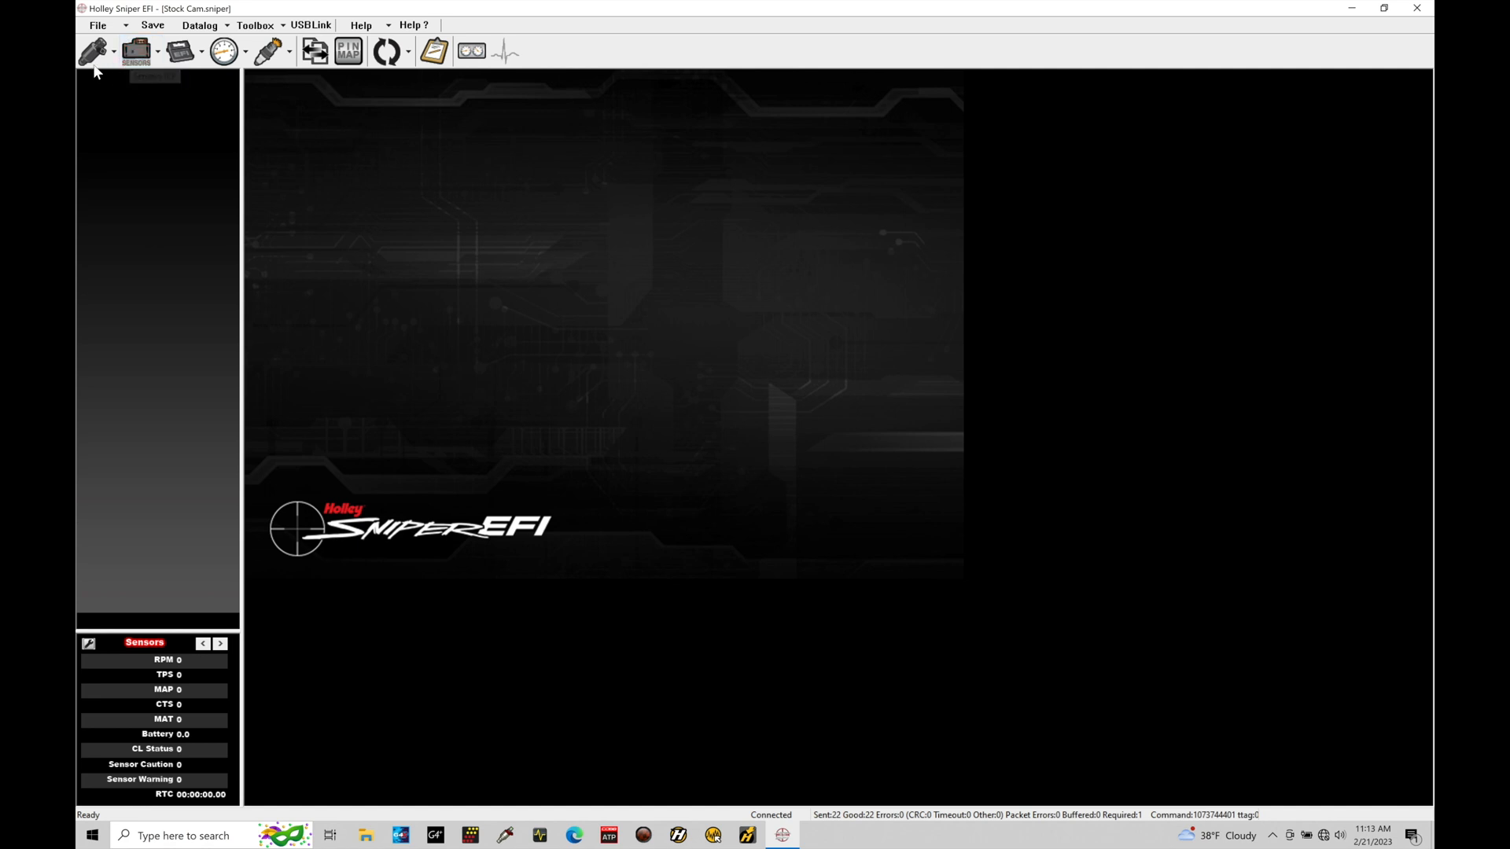
- Show the Base Fuel volumetric efficiency table and inspect a low-RPM cell reading 53.818
click(91, 51)
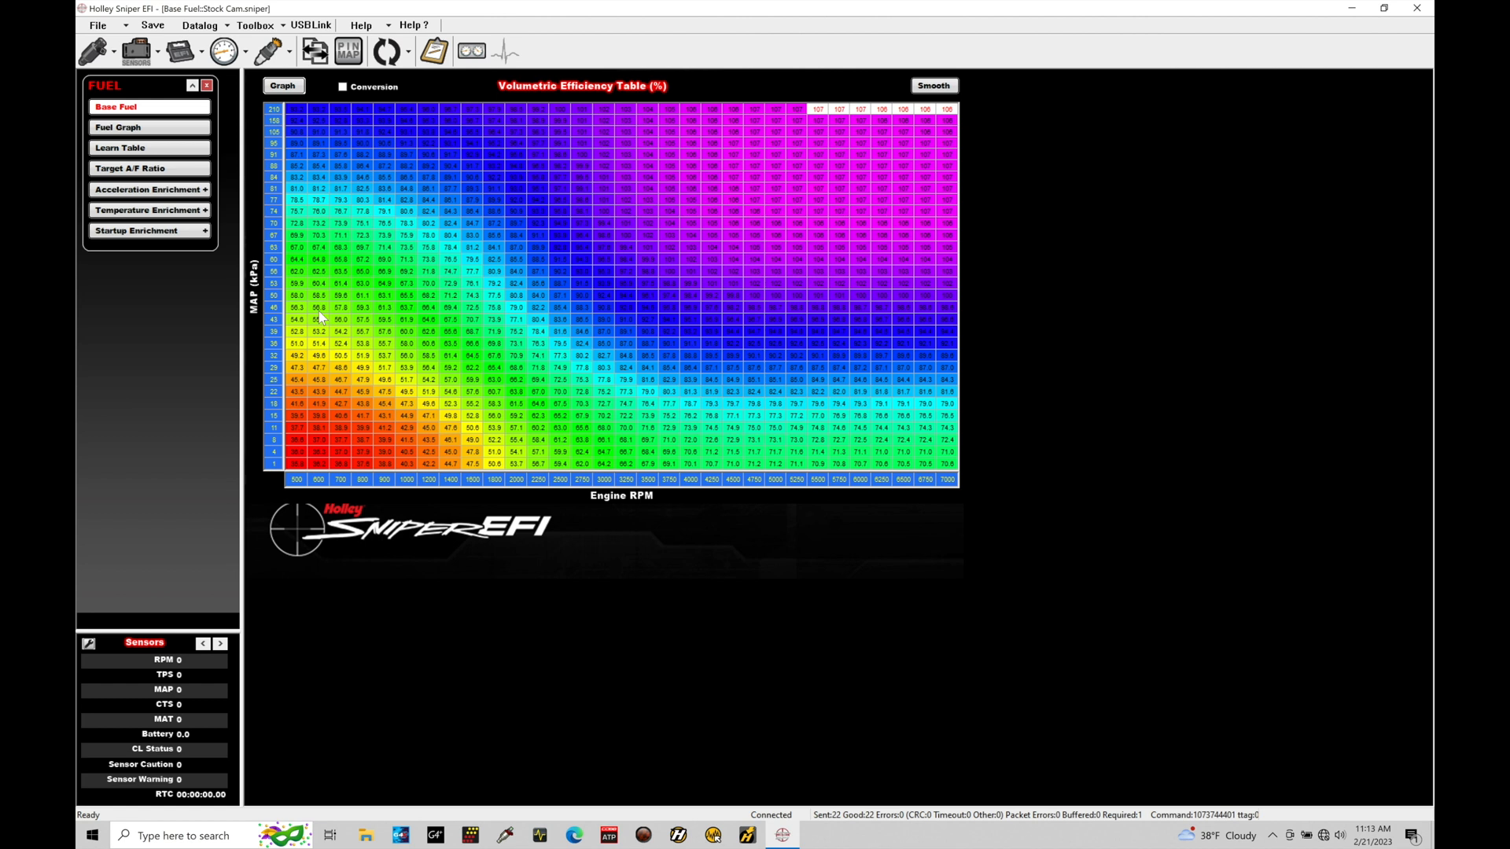
mouse_move(546, 100)
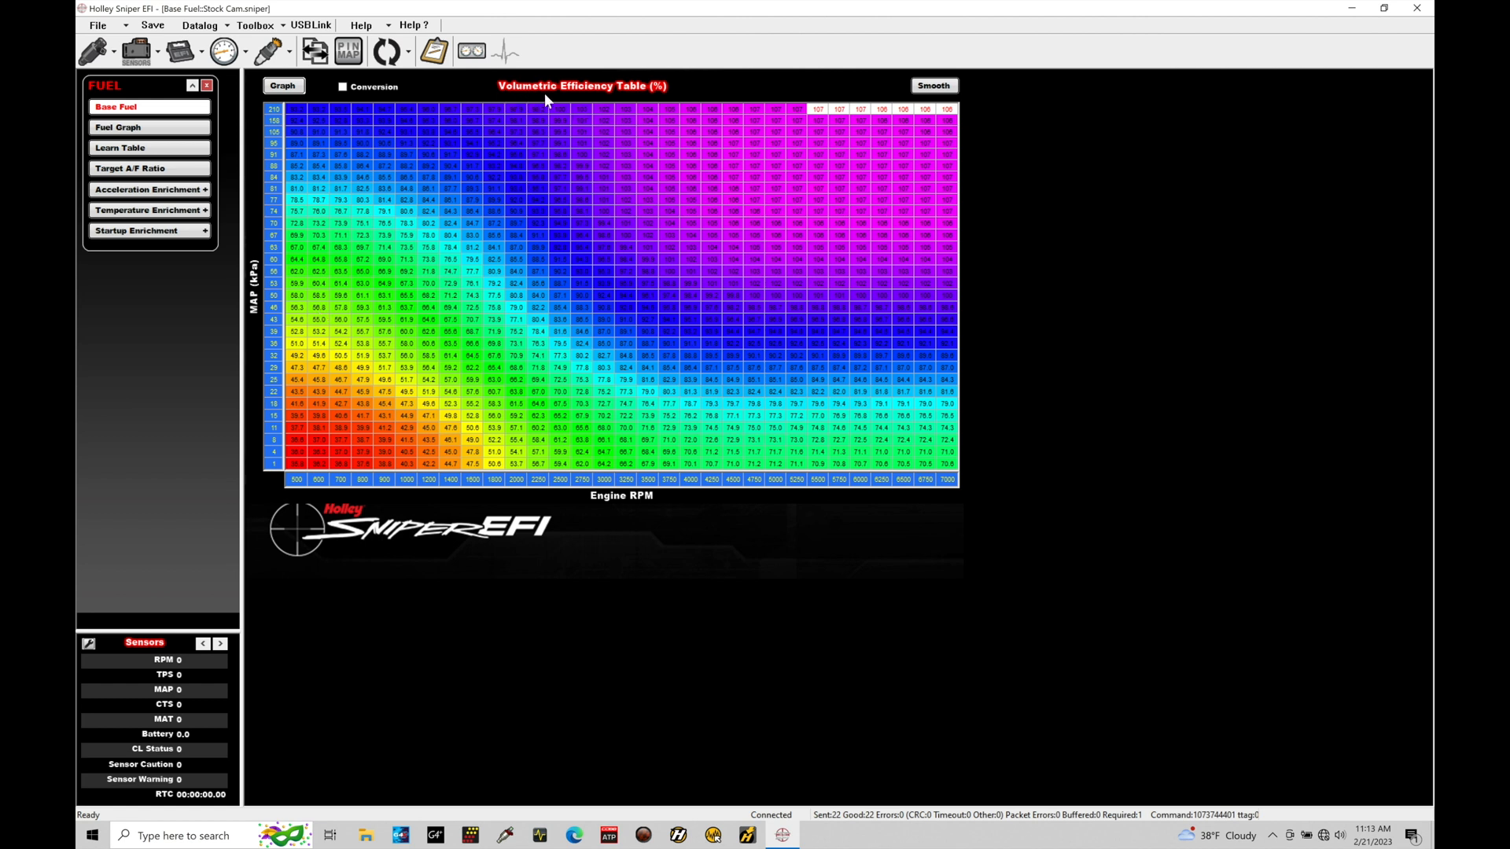
mouse_move(346, 374)
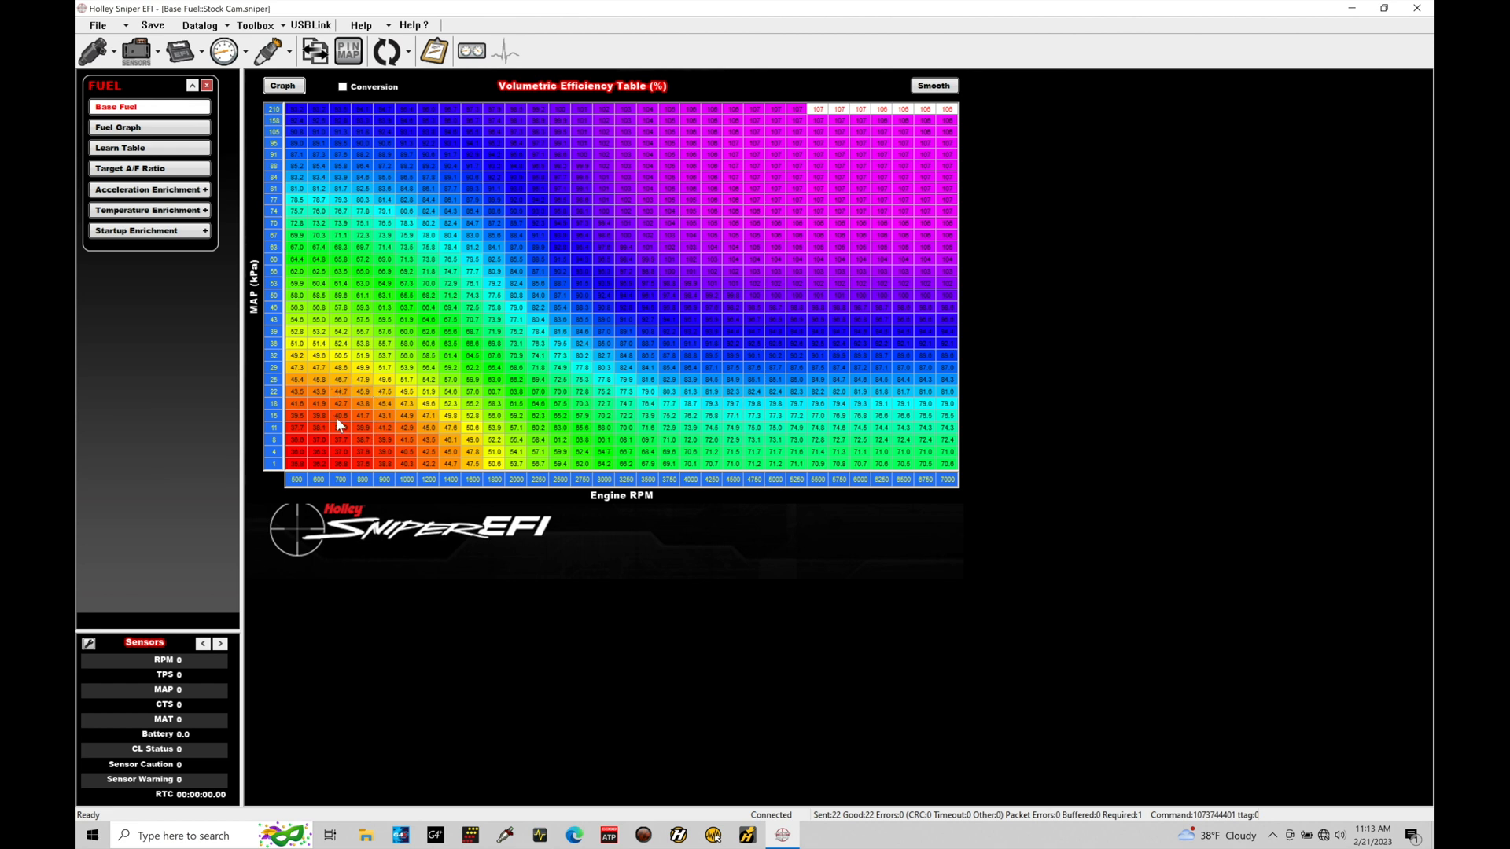
mouse_move(323, 416)
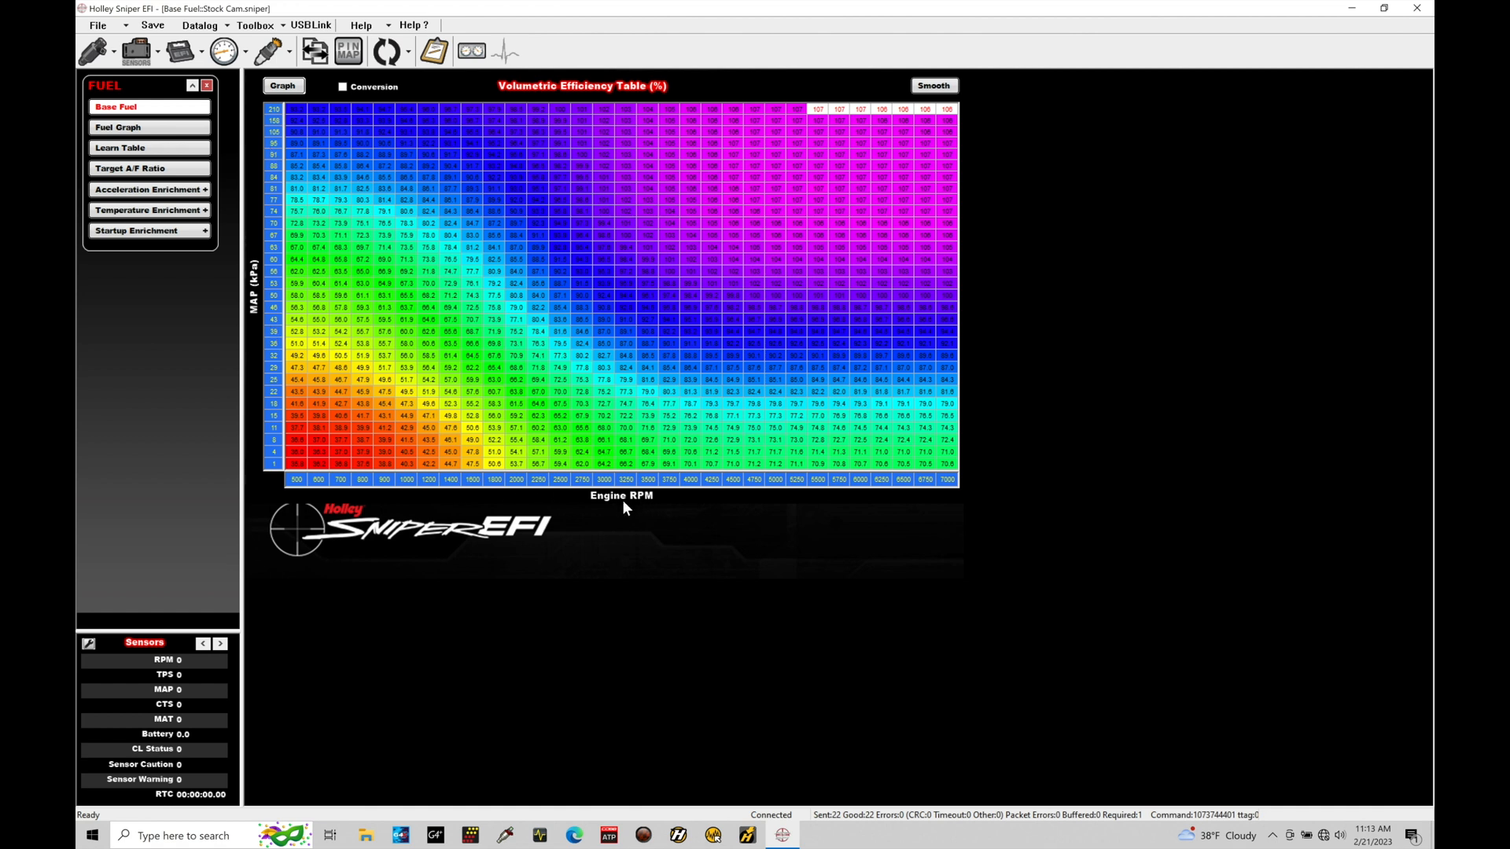
mouse_move(458, 615)
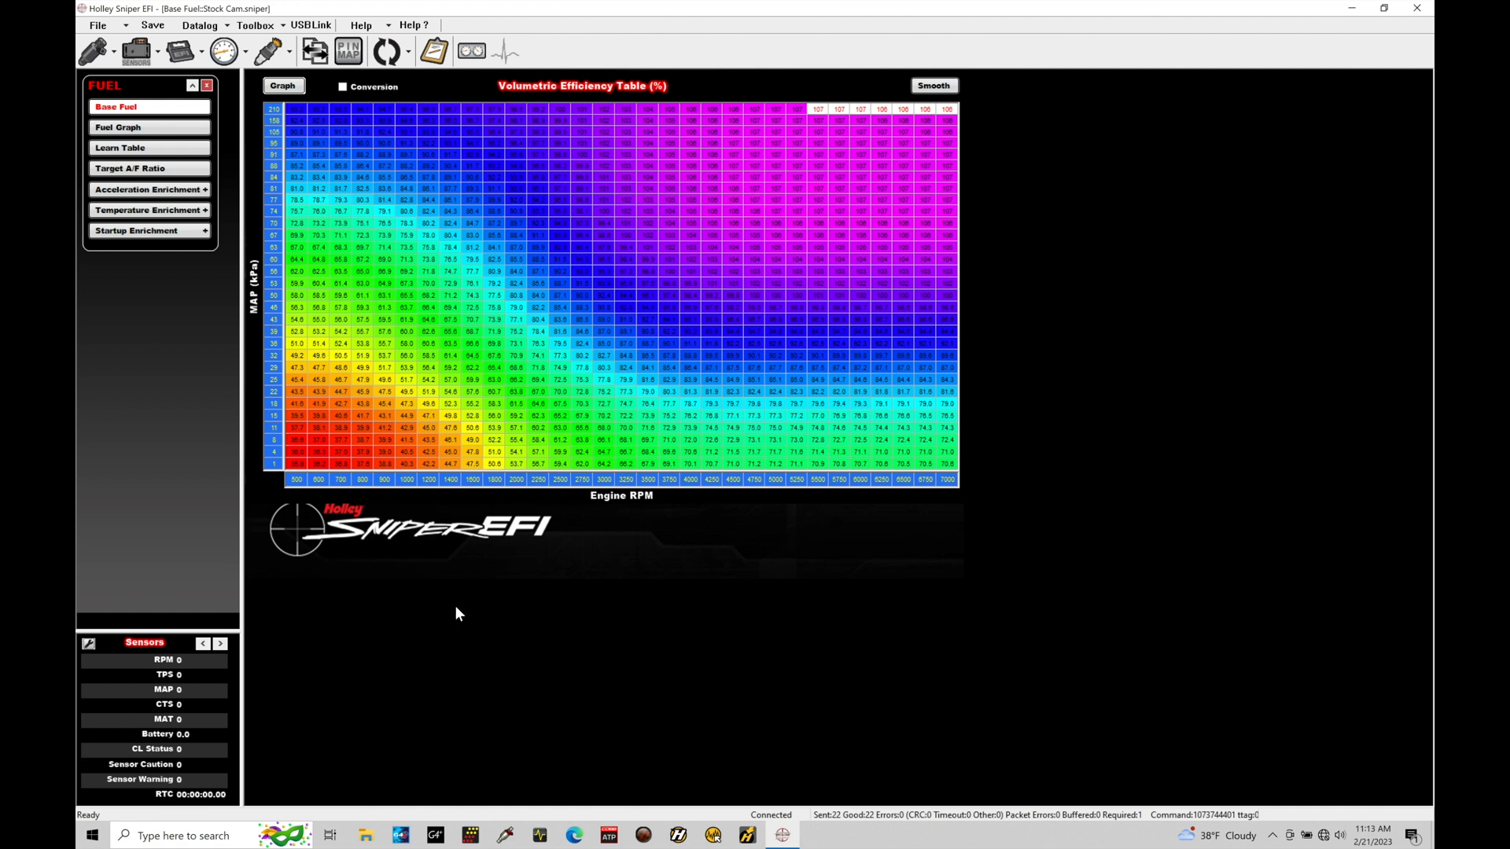
click(406, 415)
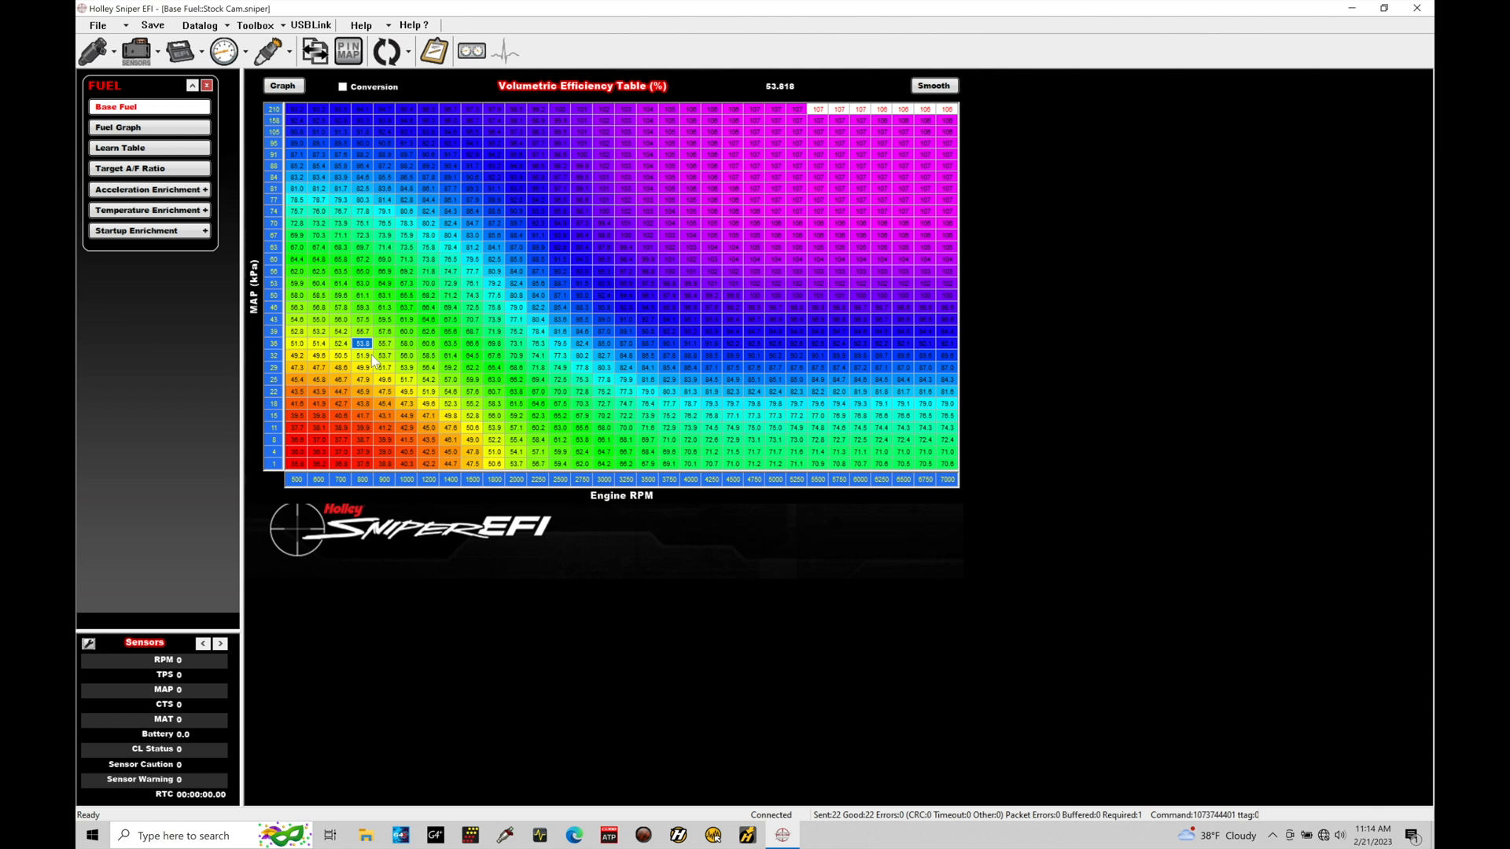
mouse_move(235, 161)
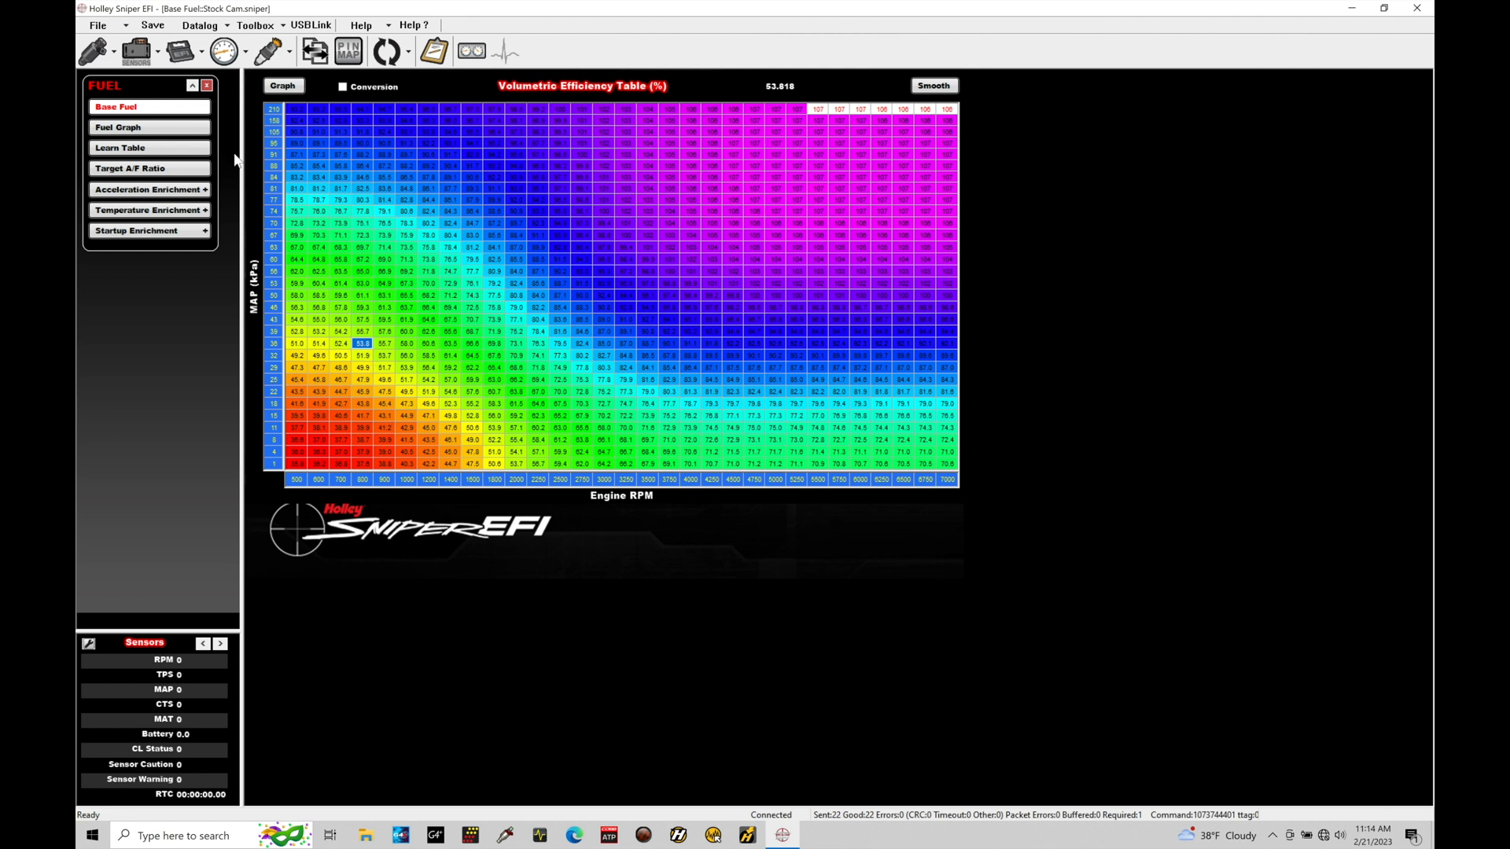
- Display the Stock Cam base fuel map as a 3D fuel graph surface
click(118, 126)
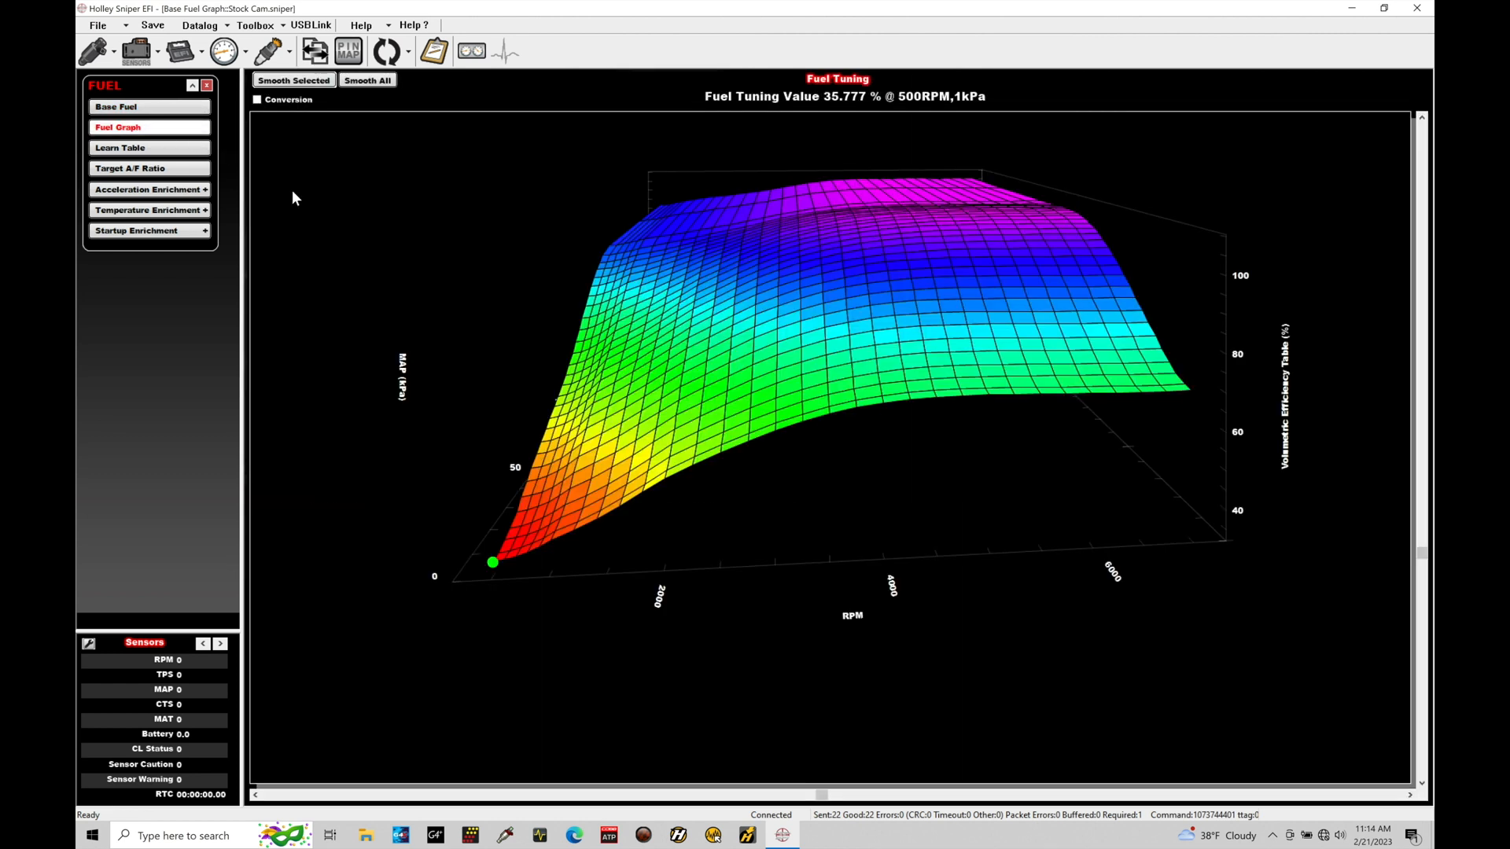
click(115, 105)
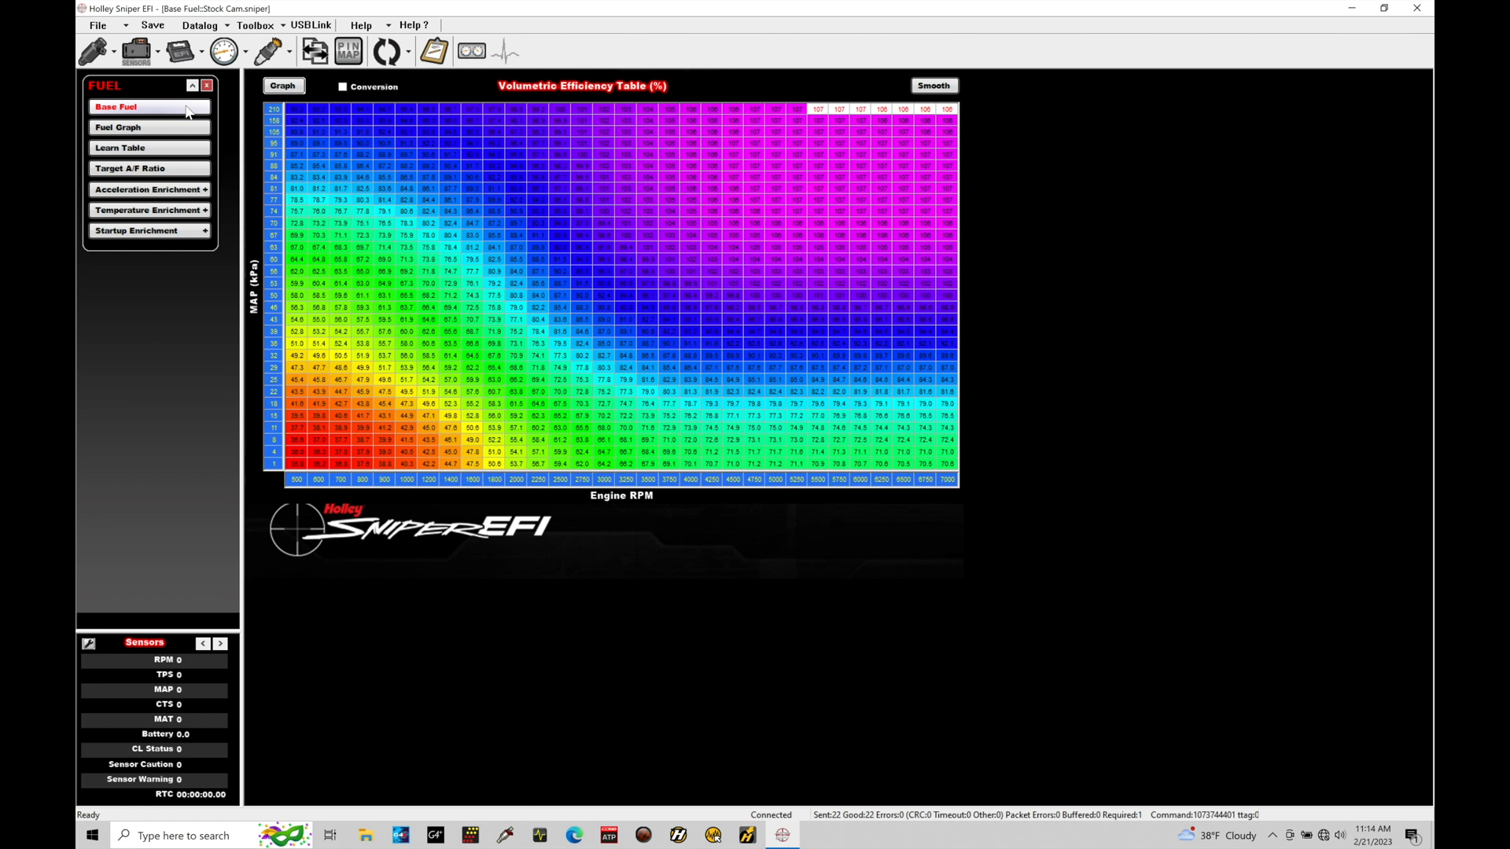
click(118, 127)
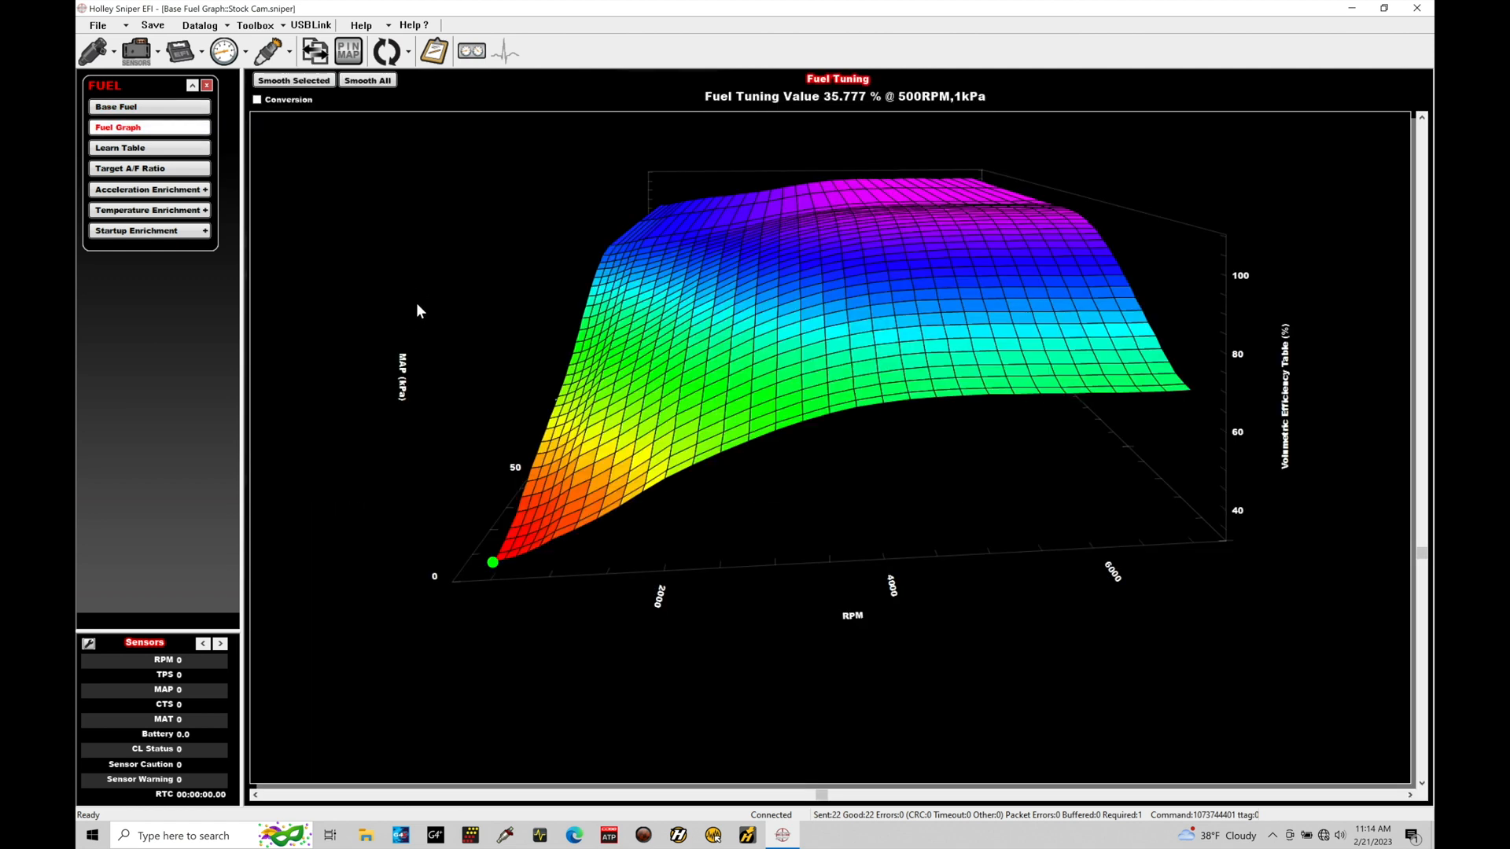
mouse_move(740, 256)
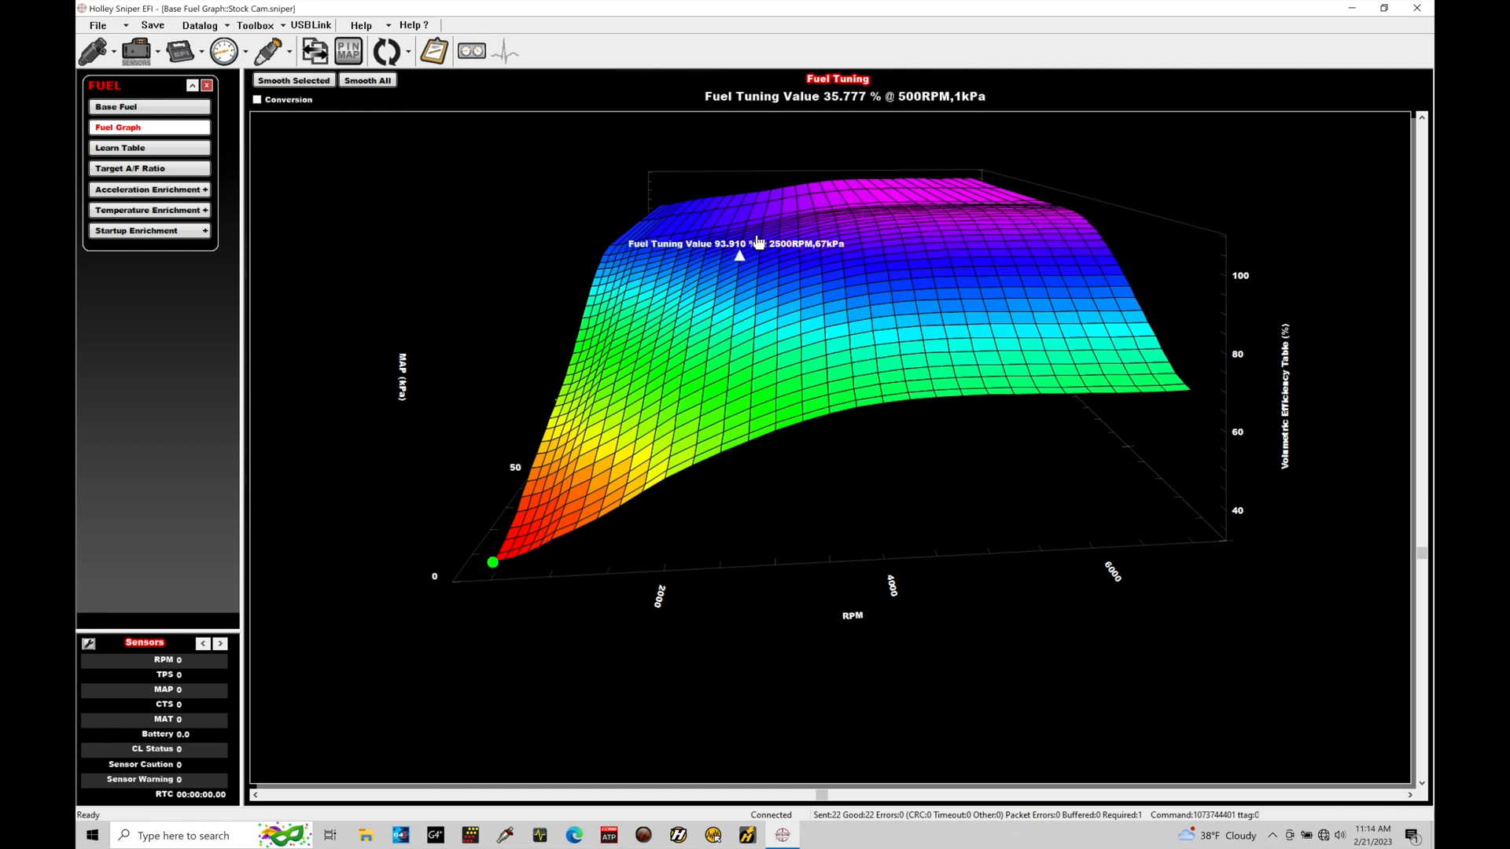